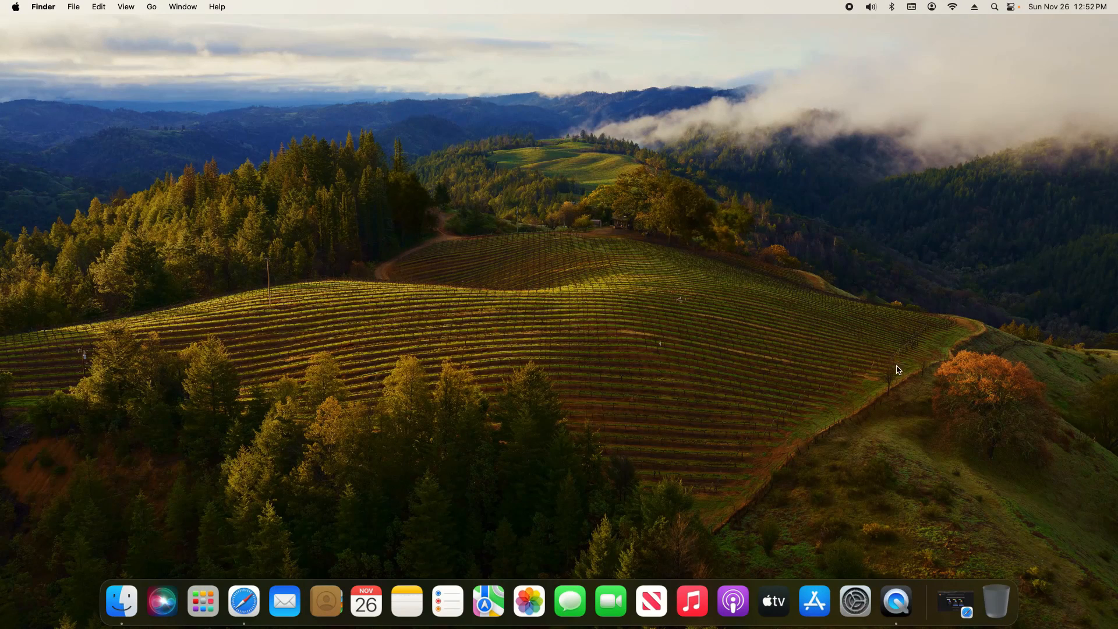
Launch Safari from the Dock and bring up the Safari application menu
{"action": "left_click", "coordinate": [243, 600]}
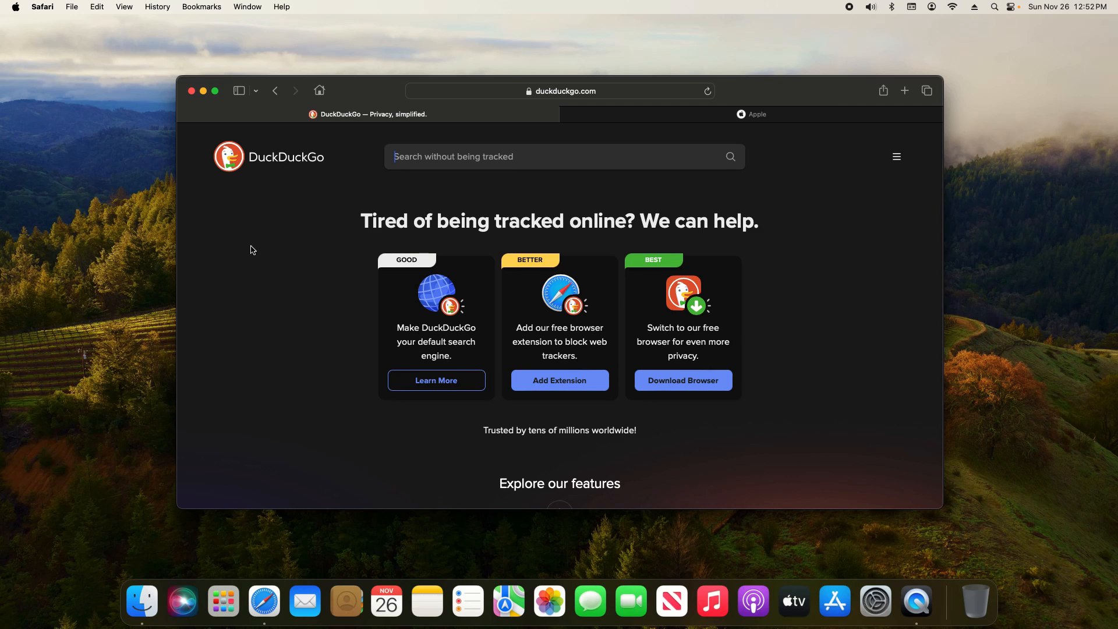
{"action": "left_click", "coordinate": [42, 7]}
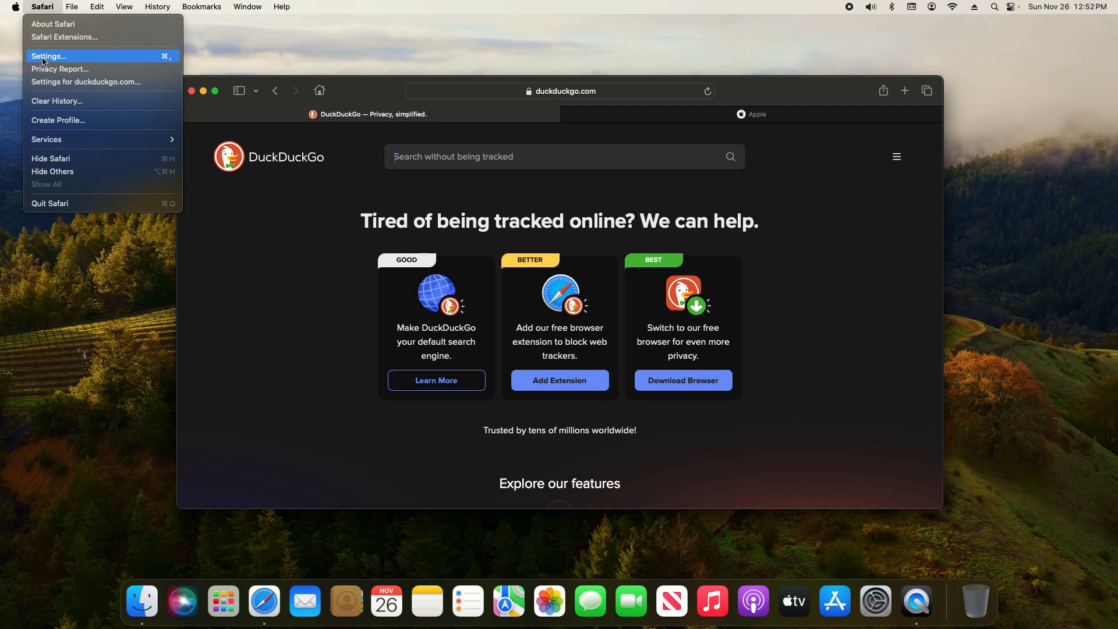
In Advanced settings, review fingerprinting protection scope and disable privacy-preserving ad measurement
{"action": "left_click", "coordinate": [47, 56]}
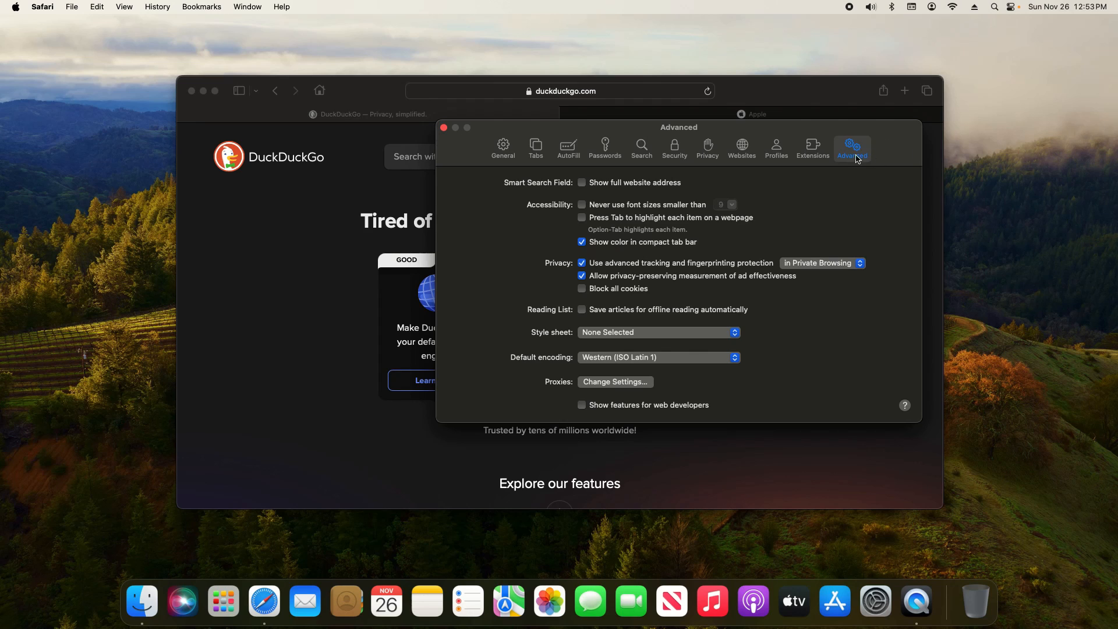
{"action": "mouse_move", "coordinate": [858, 158]}
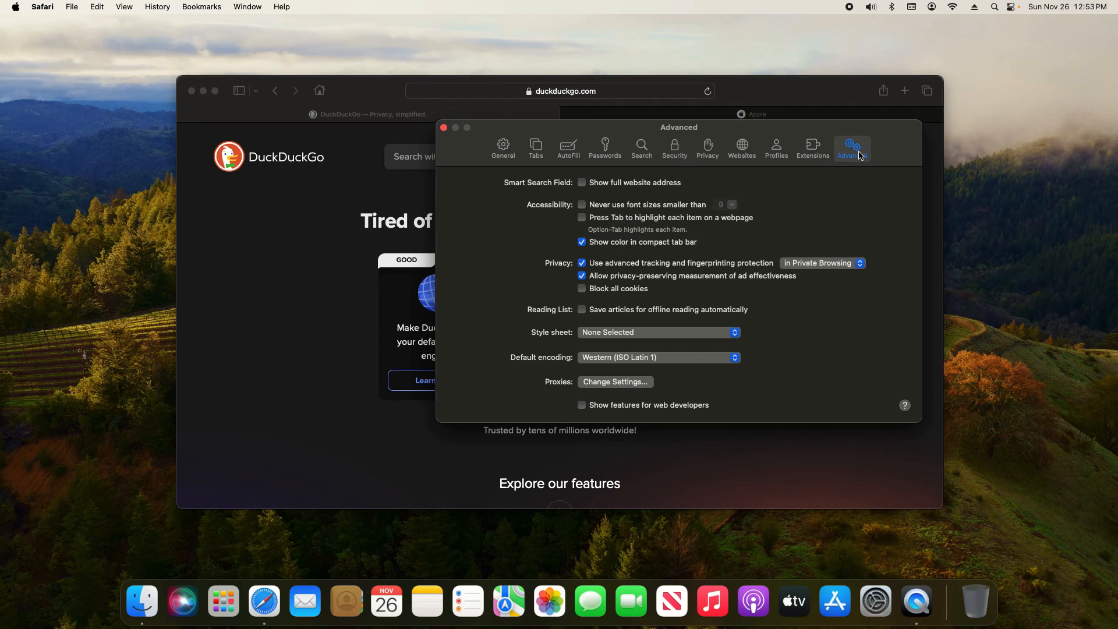
{"action": "mouse_move", "coordinate": [548, 272]}
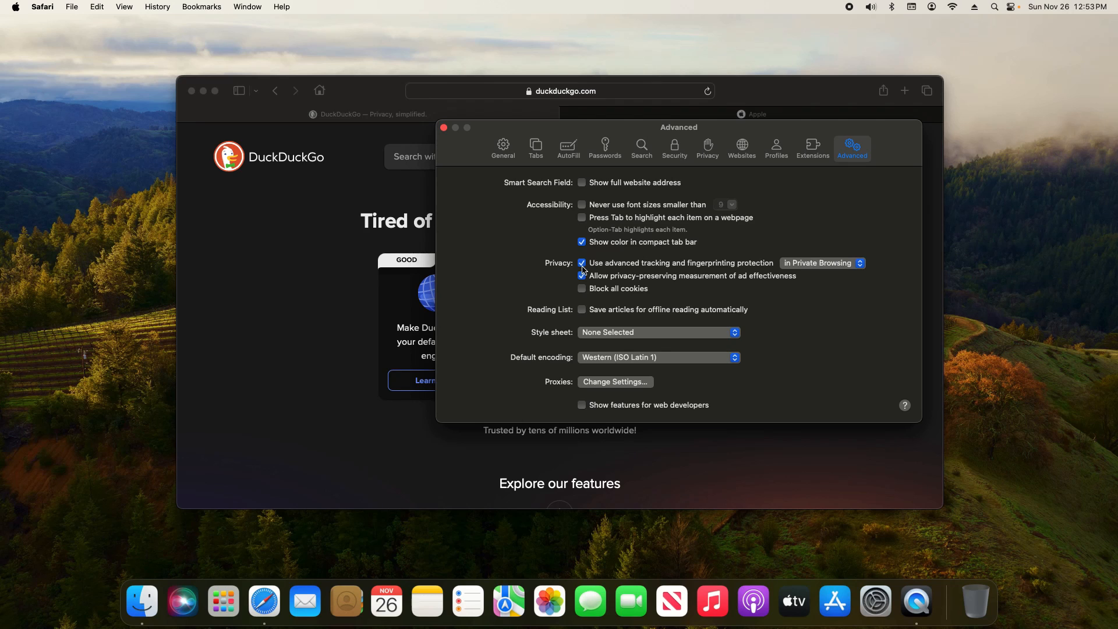
{"action": "left_click", "coordinate": [582, 275]}
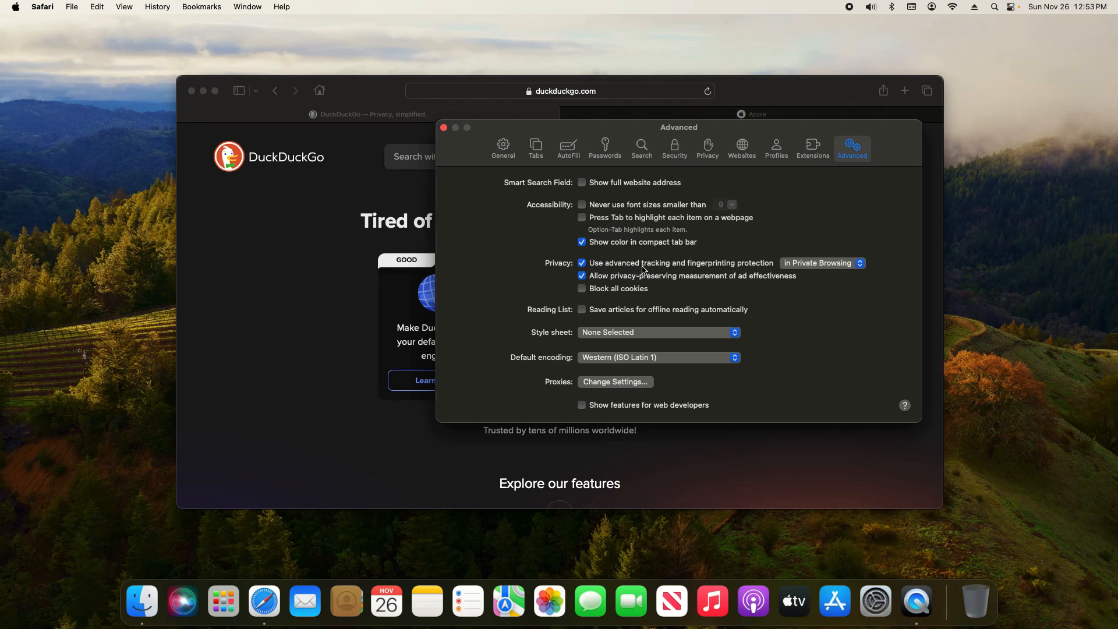
{"action": "mouse_move", "coordinate": [800, 268]}
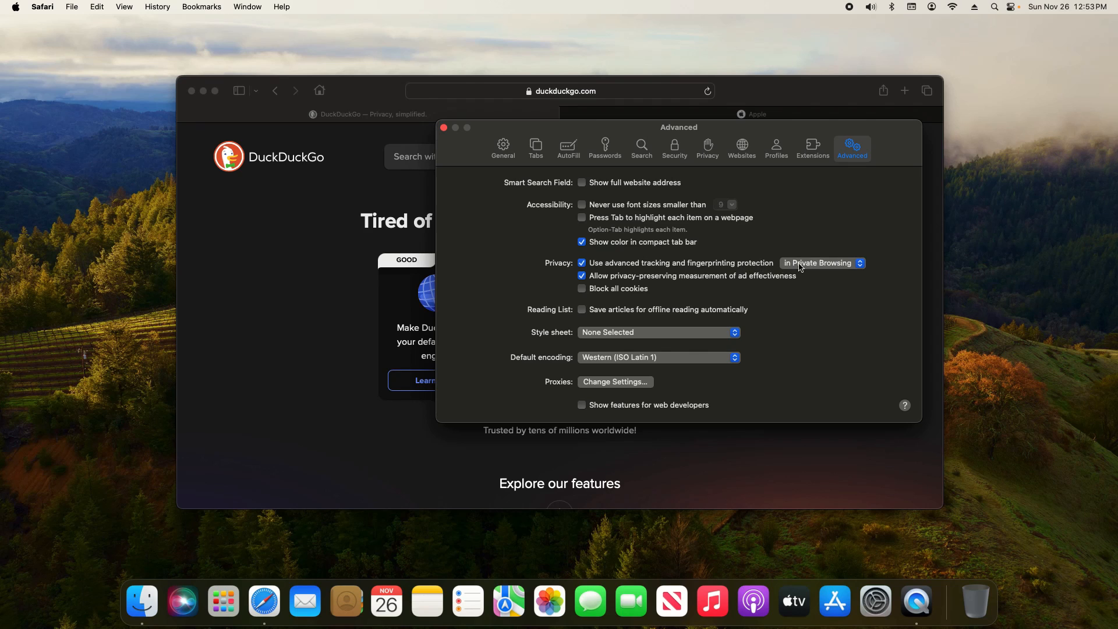
{"action": "left_click", "coordinate": [822, 262]}
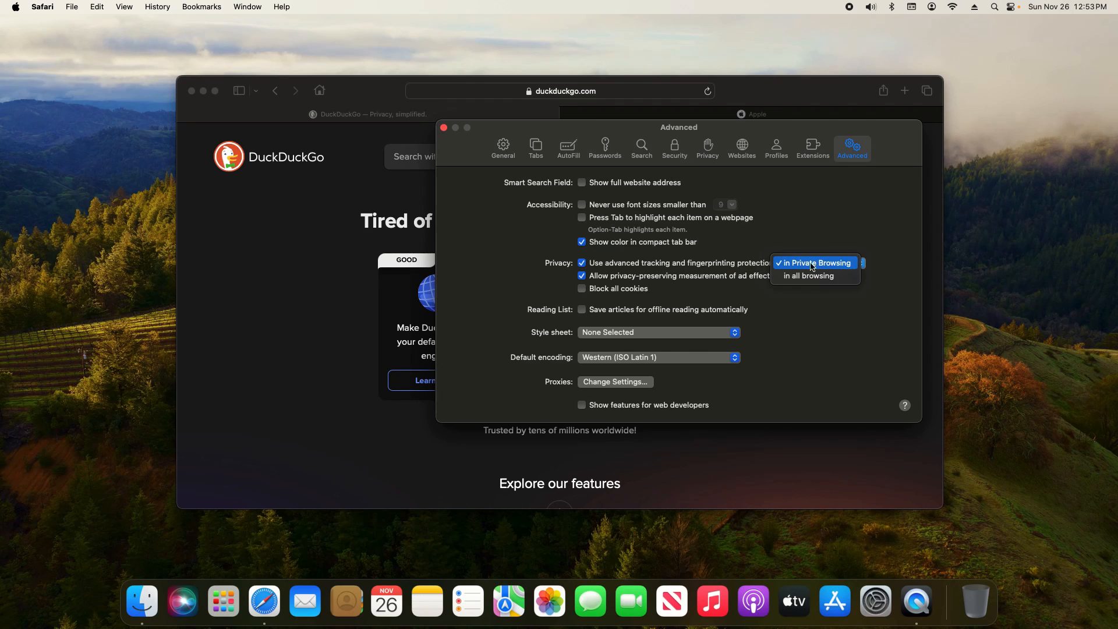
{"action": "mouse_move", "coordinate": [841, 267]}
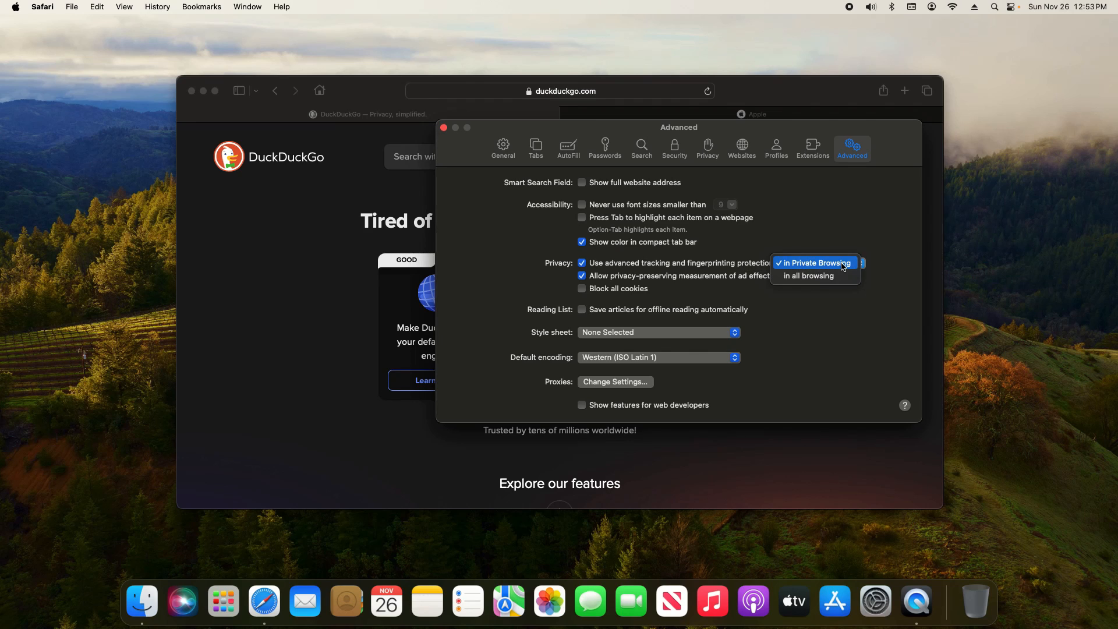
{"action": "mouse_move", "coordinate": [809, 276]}
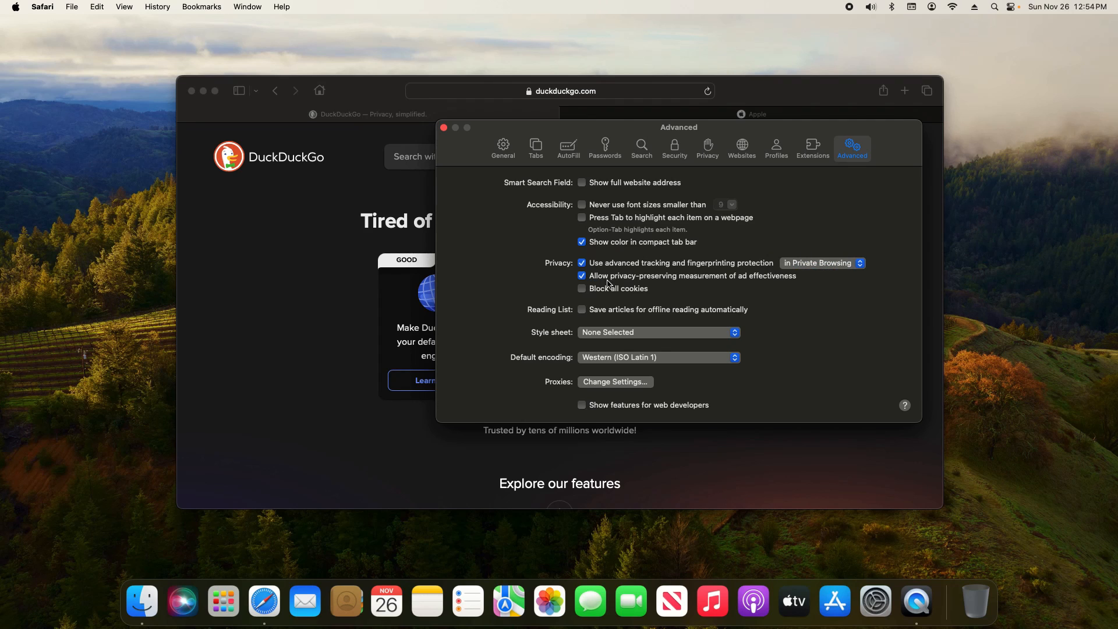
{"action": "mouse_move", "coordinate": [766, 282]}
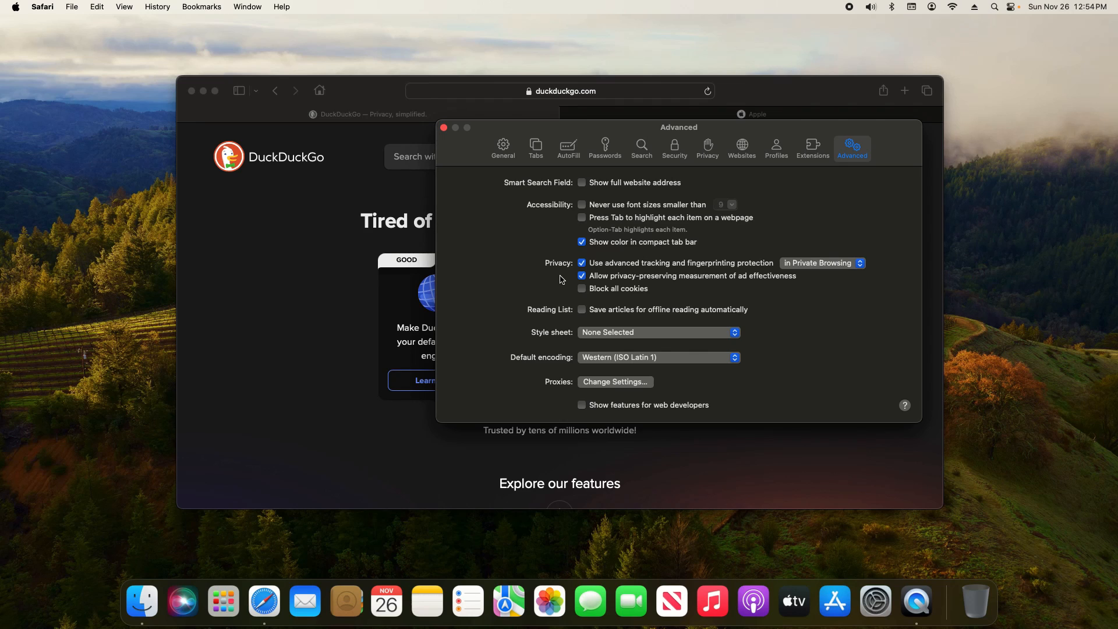
{"action": "mouse_move", "coordinate": [579, 281]}
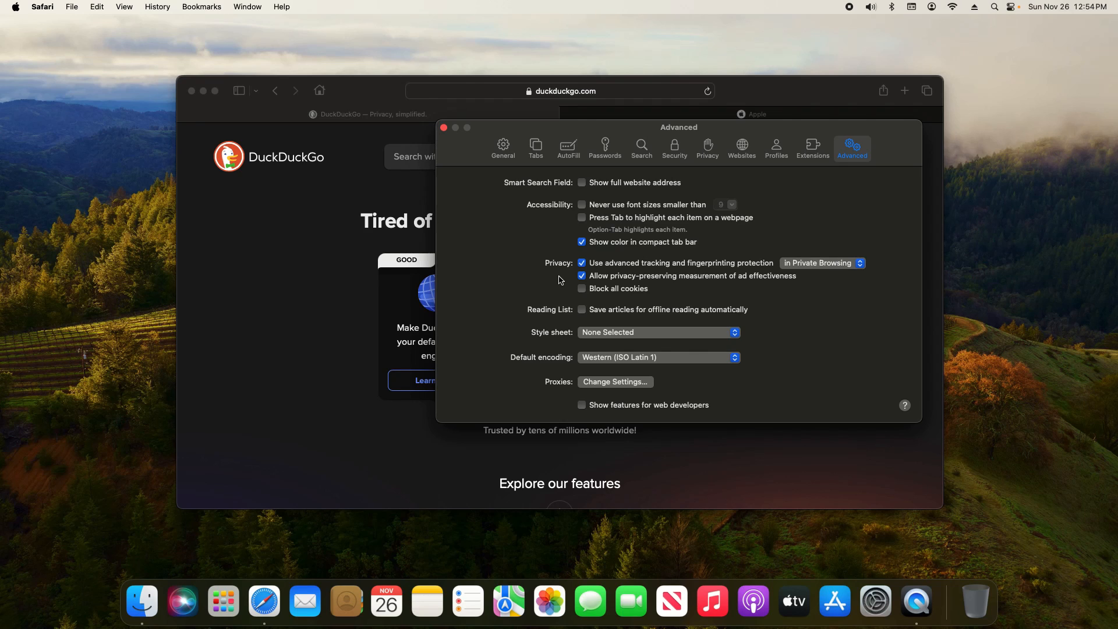
{"action": "left_click", "coordinate": [582, 276]}
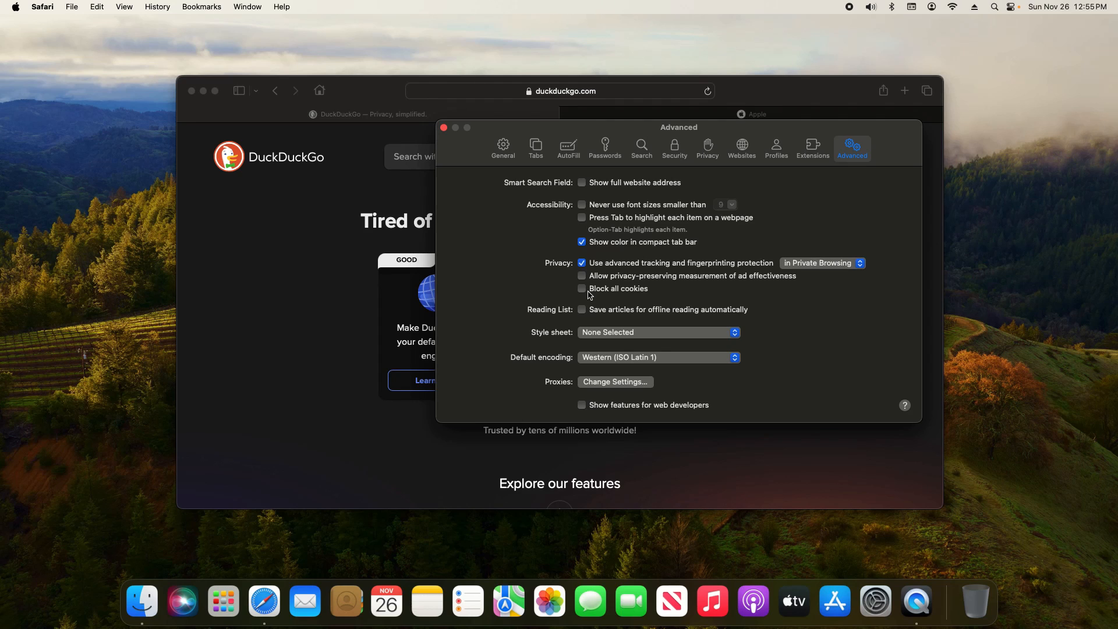
View the Extensions settings pane, which lists no installed extensions
{"action": "left_click", "coordinate": [811, 148]}
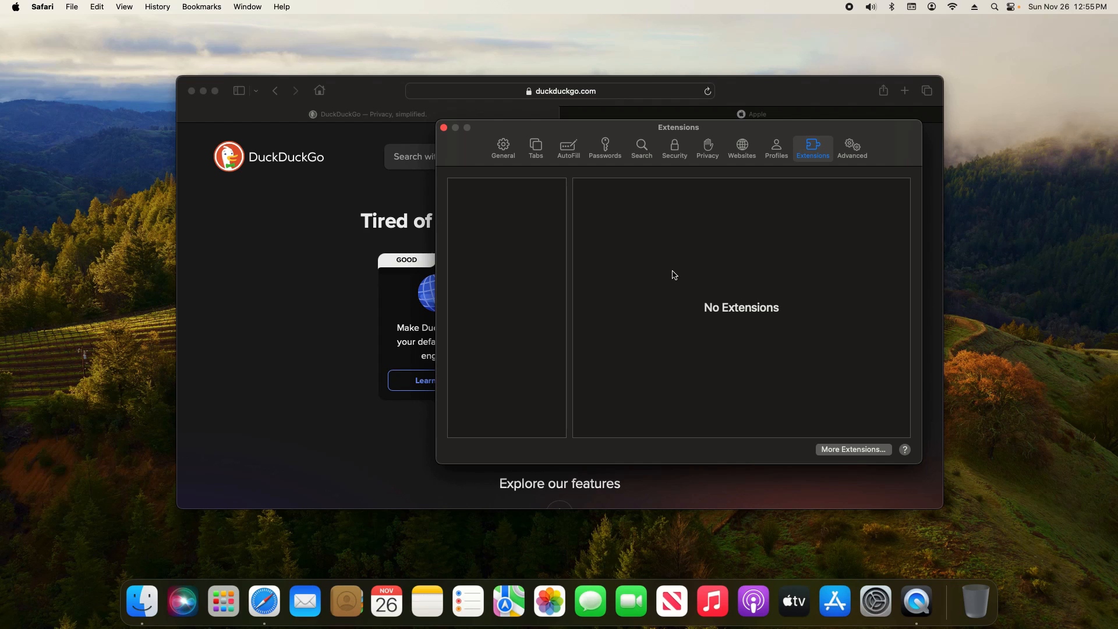
{"action": "mouse_move", "coordinate": [627, 277]}
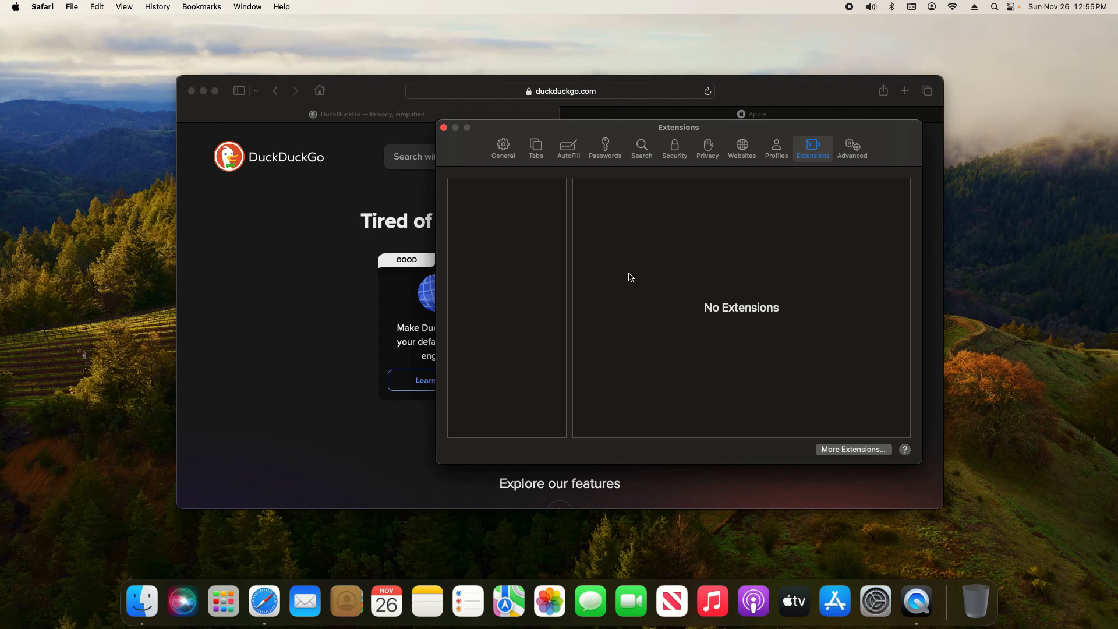
{"action": "mouse_move", "coordinate": [350, 252]}
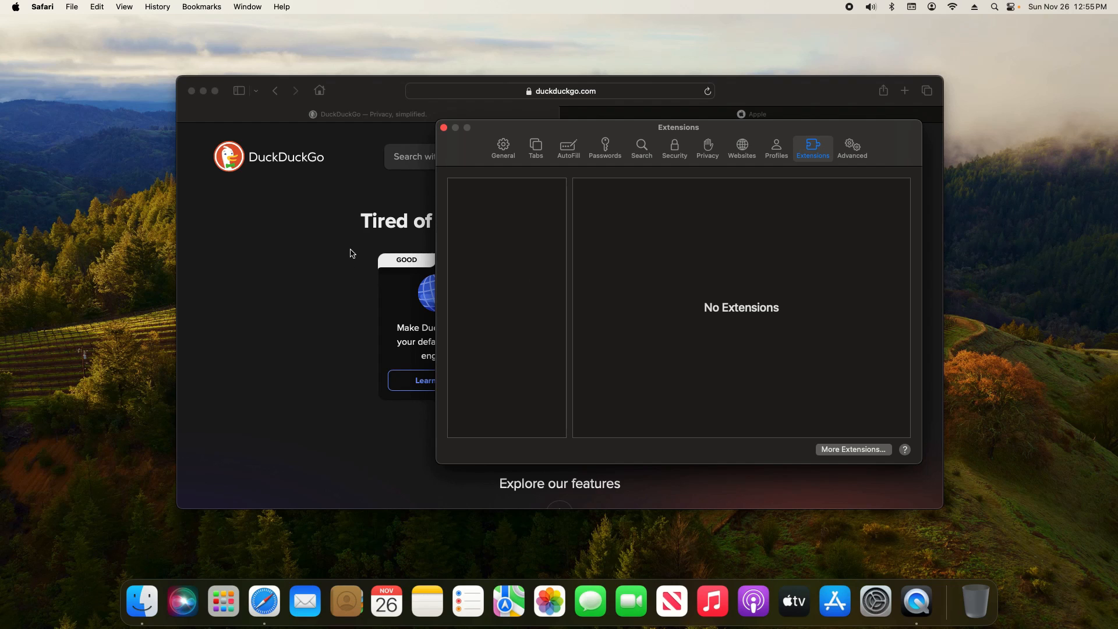
{"action": "mouse_move", "coordinate": [501, 198]}
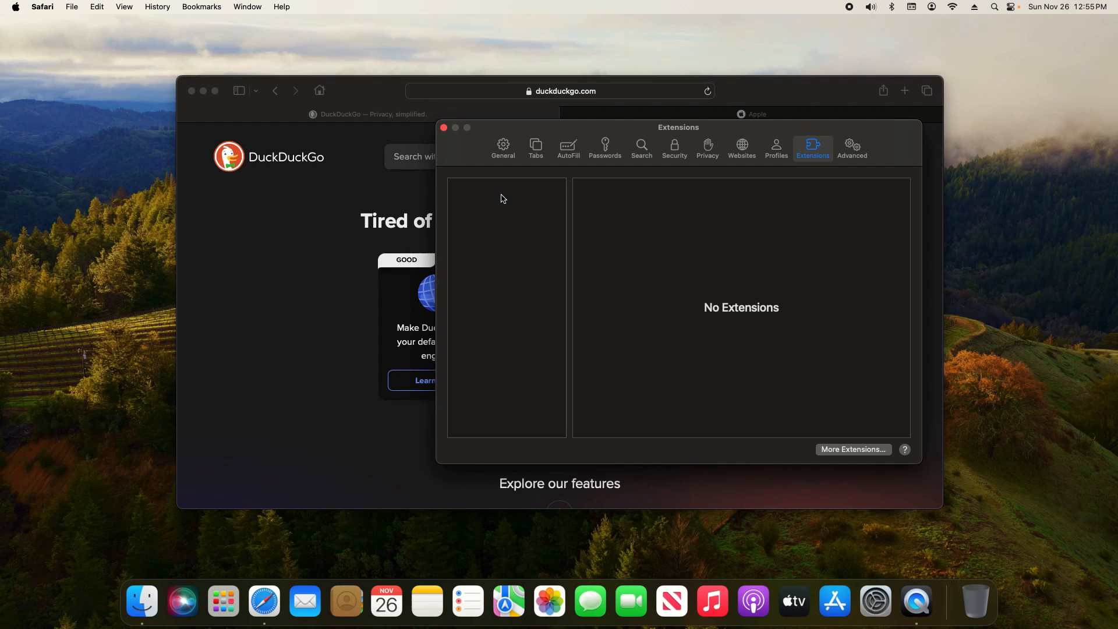
{"action": "mouse_move", "coordinate": [658, 256]}
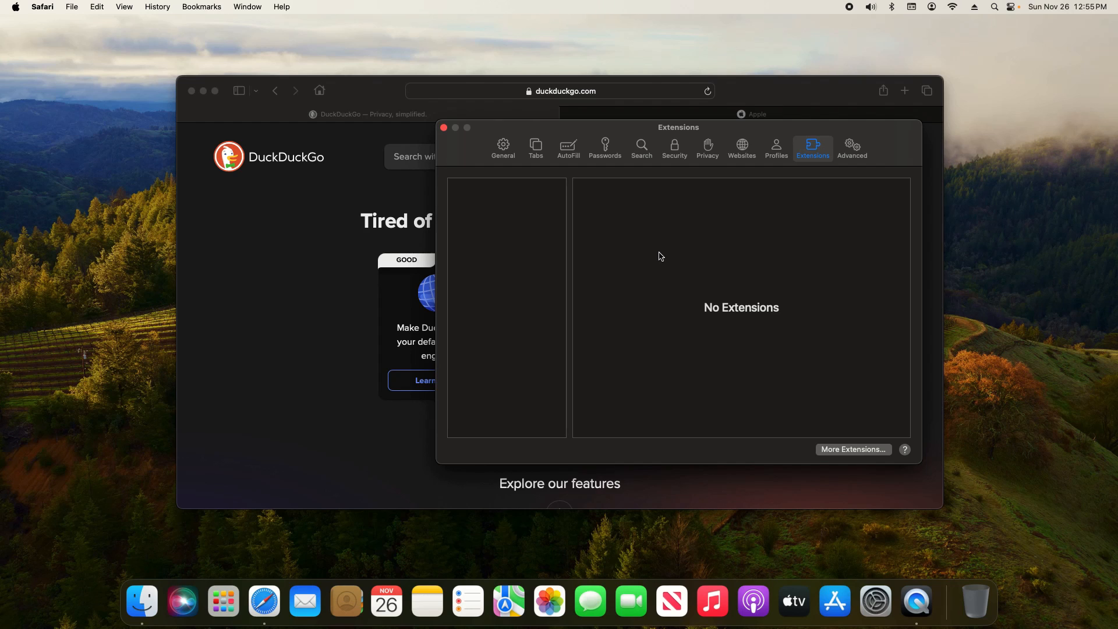
View the Profiles settings pane describing personal, work and school profiles, not yet started
{"action": "left_click", "coordinate": [776, 148]}
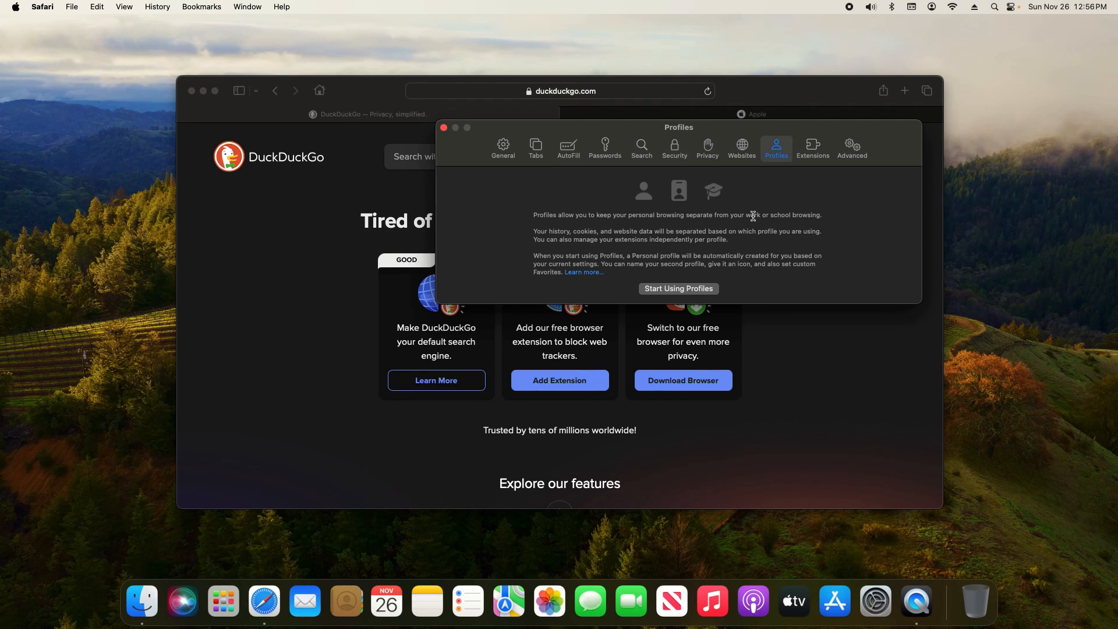
{"action": "double_click", "coordinate": [779, 214]}
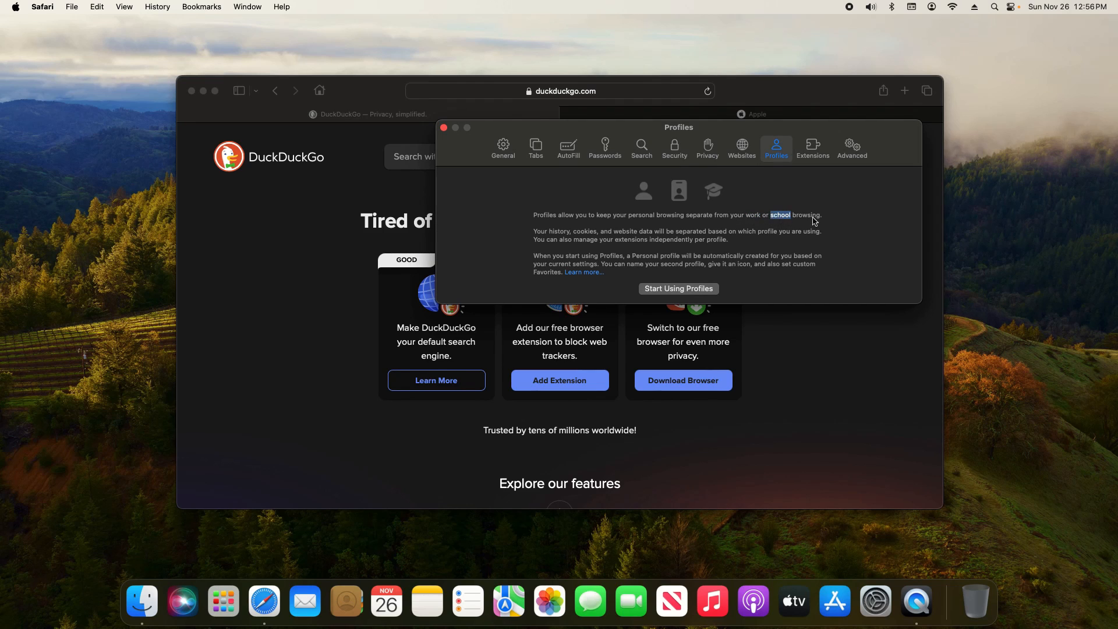
{"action": "mouse_move", "coordinate": [849, 220]}
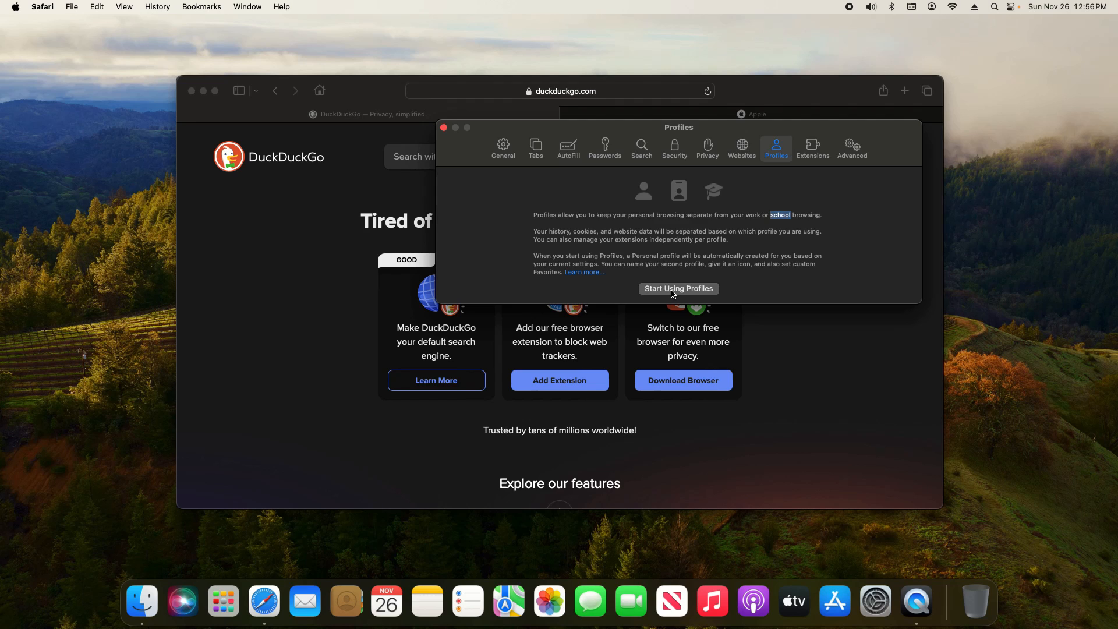
Create a Banking profile with the bank symbol and light blue colour, then review its extensions and general details
{"action": "left_click", "coordinate": [677, 289]}
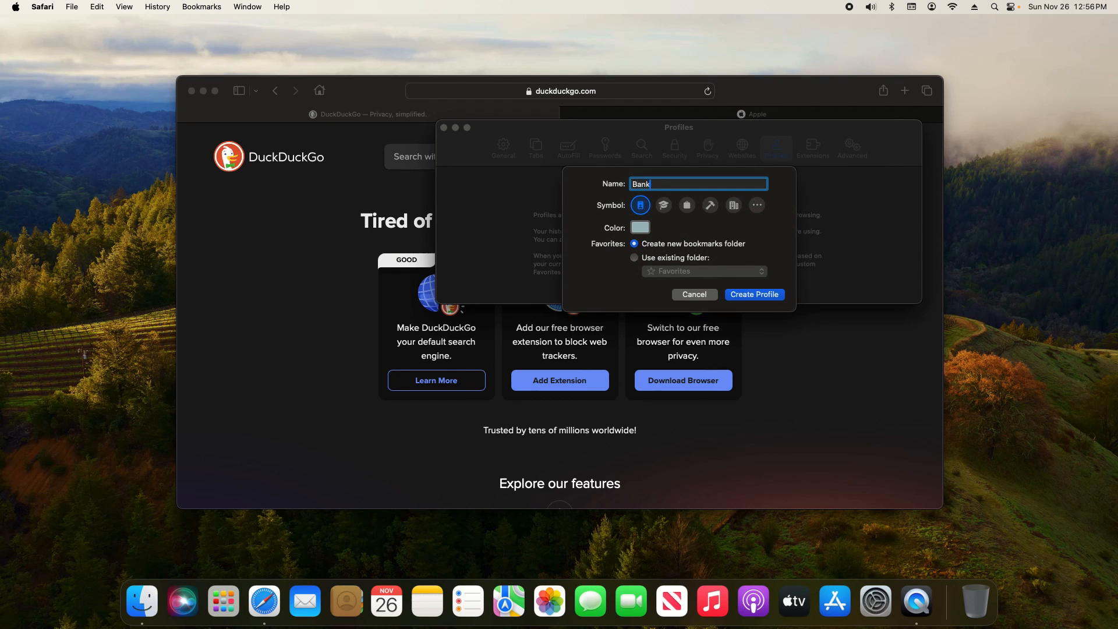
{"action": "left_click", "coordinate": [757, 204]}
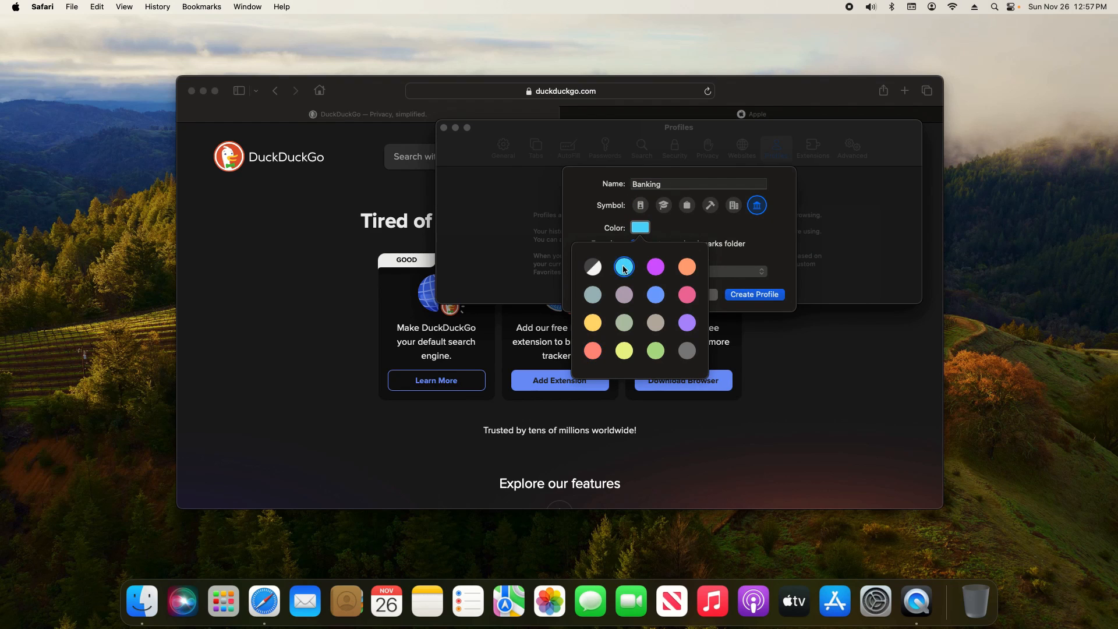
{"action": "left_click", "coordinate": [753, 294]}
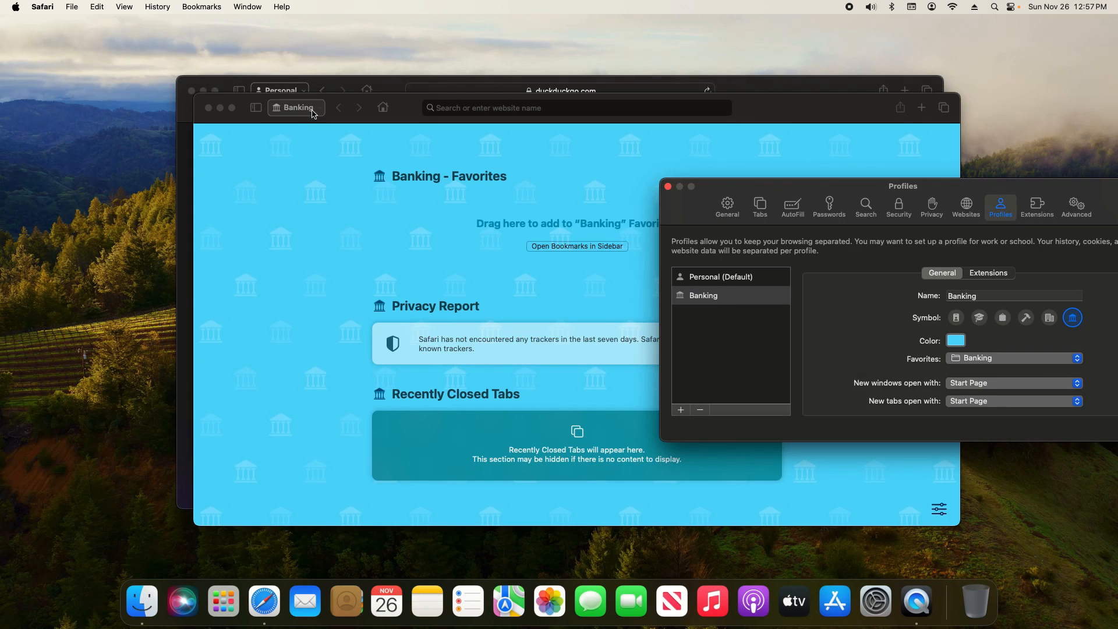
{"action": "left_click", "coordinate": [295, 108]}
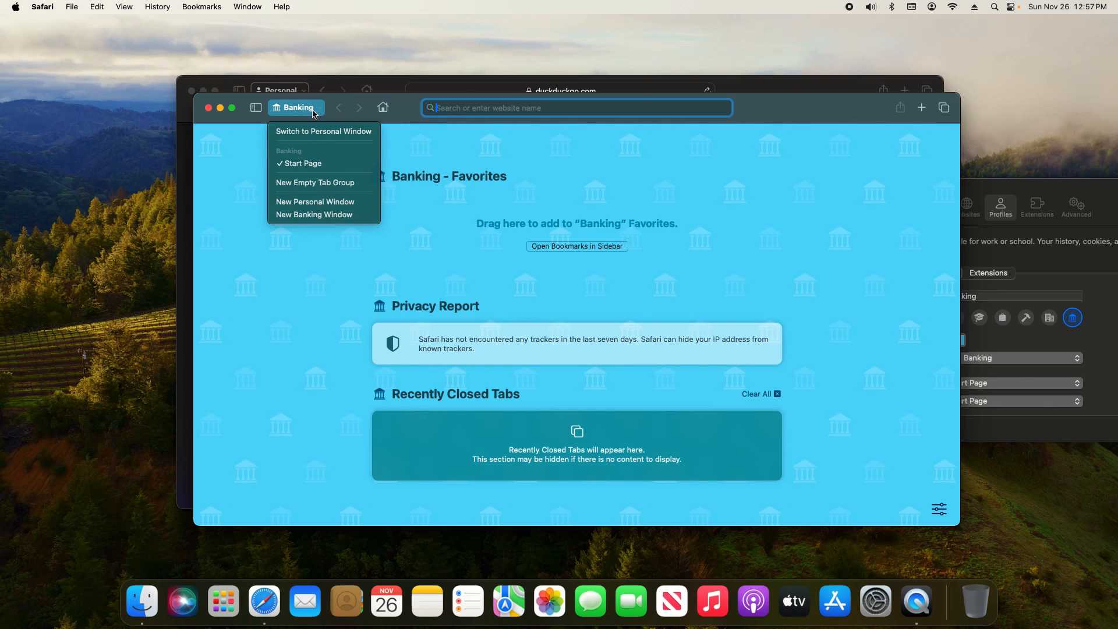
{"action": "mouse_move", "coordinate": [325, 239]}
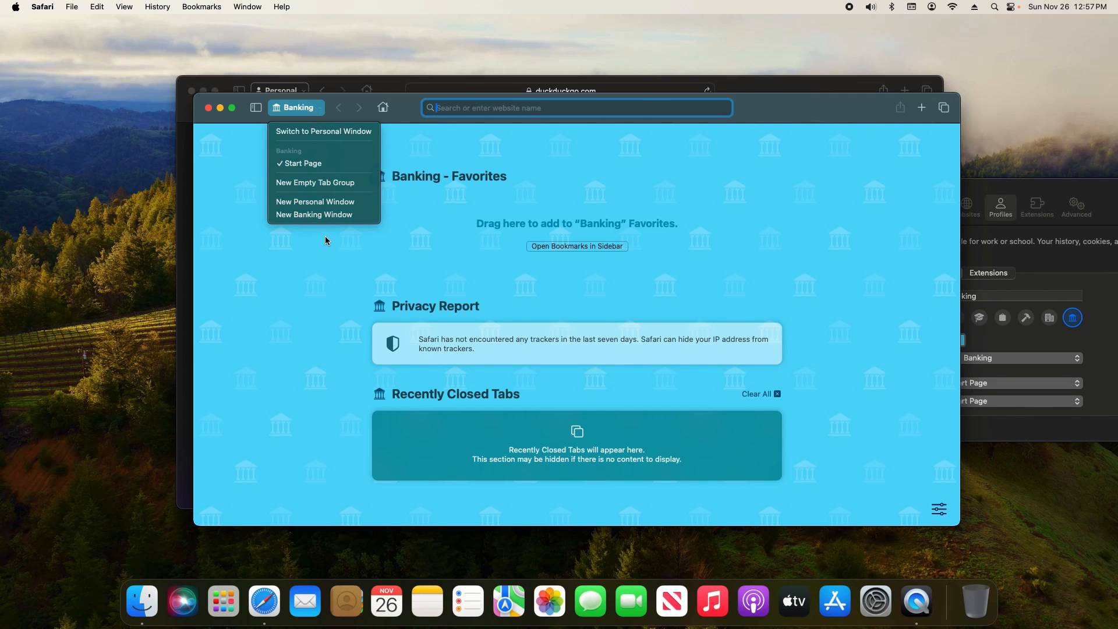
{"action": "mouse_move", "coordinate": [255, 162]}
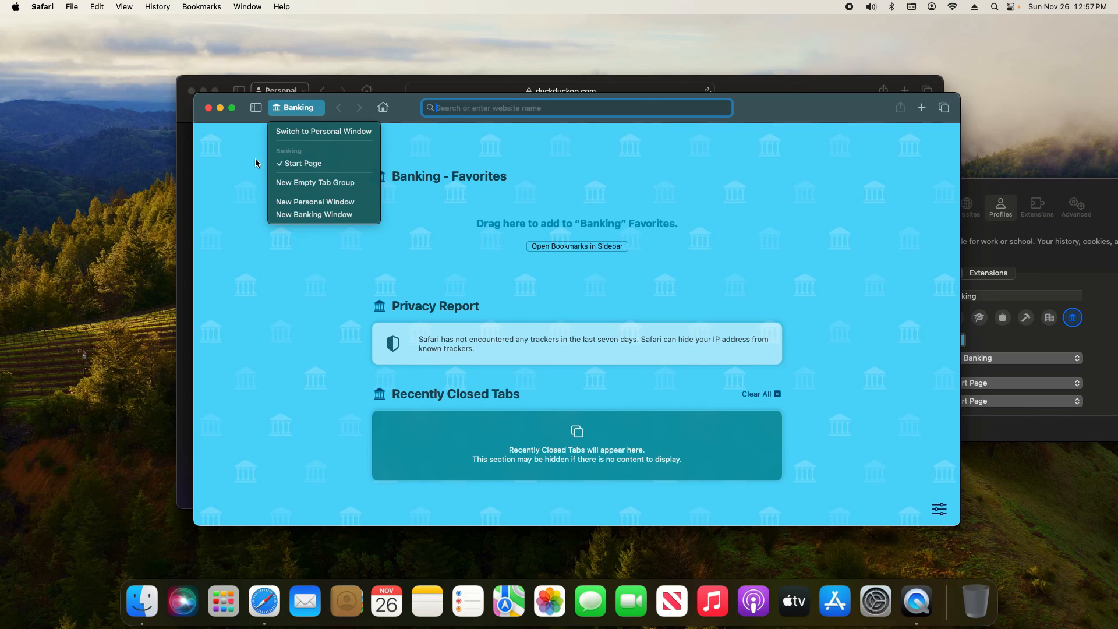
{"action": "mouse_move", "coordinate": [291, 119]}
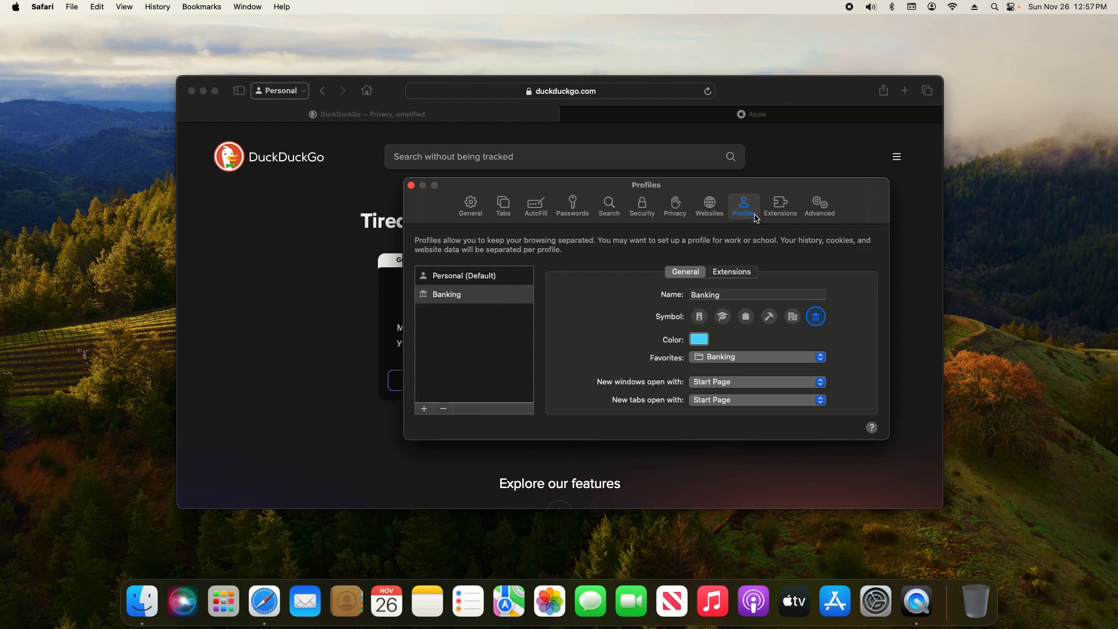
{"action": "left_click", "coordinate": [730, 272]}
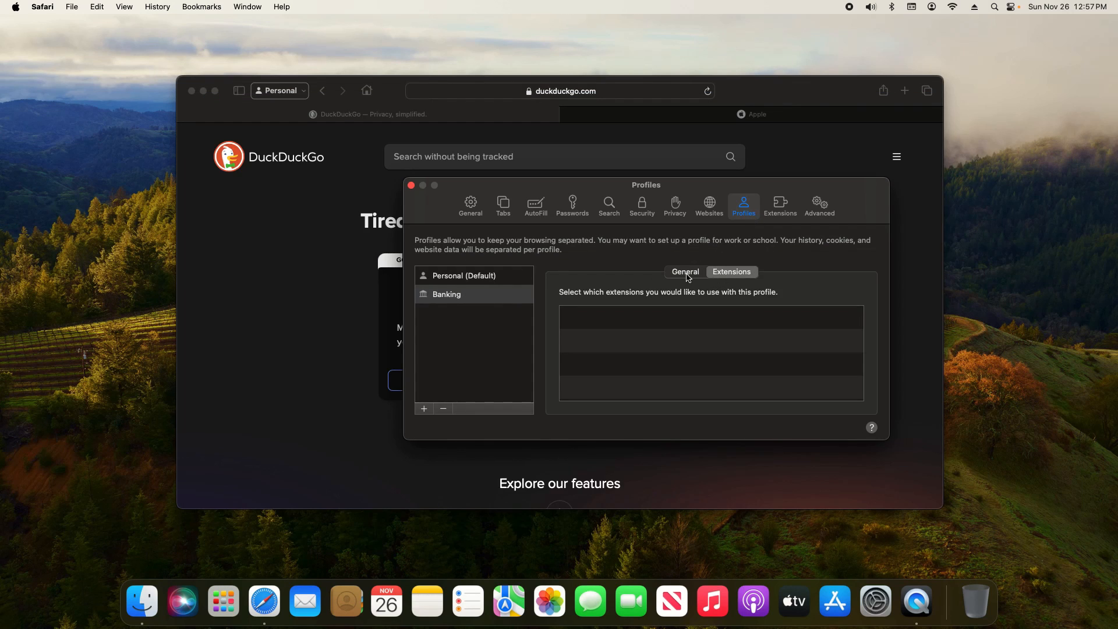
{"action": "left_click", "coordinate": [683, 271]}
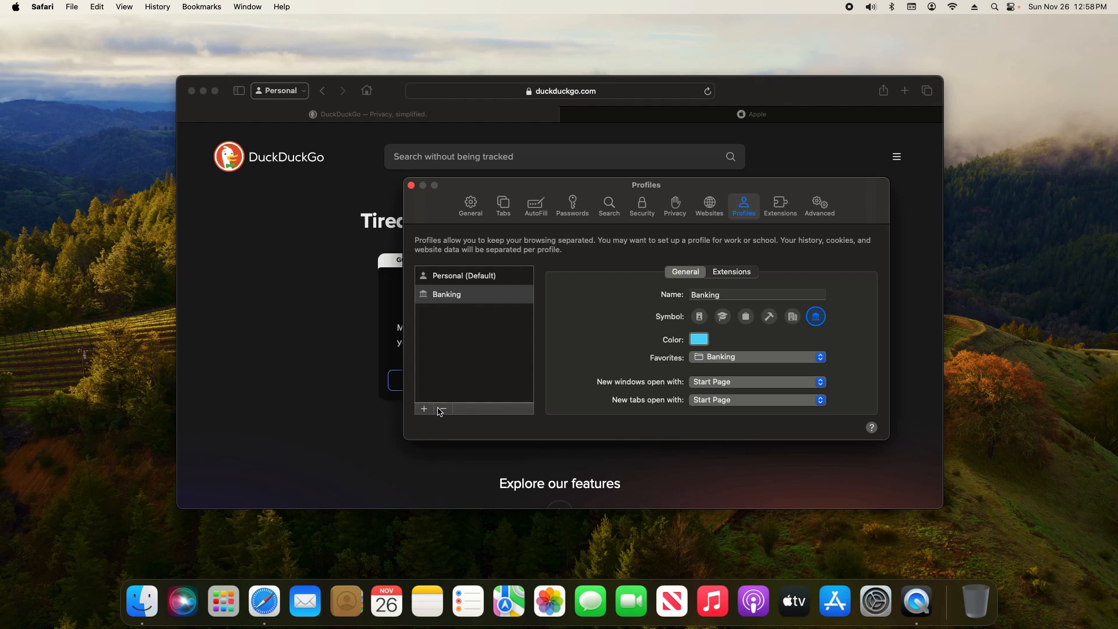
In Websites settings, try denying camera access for other websites, then set it back to Ask
{"action": "left_click", "coordinate": [707, 206]}
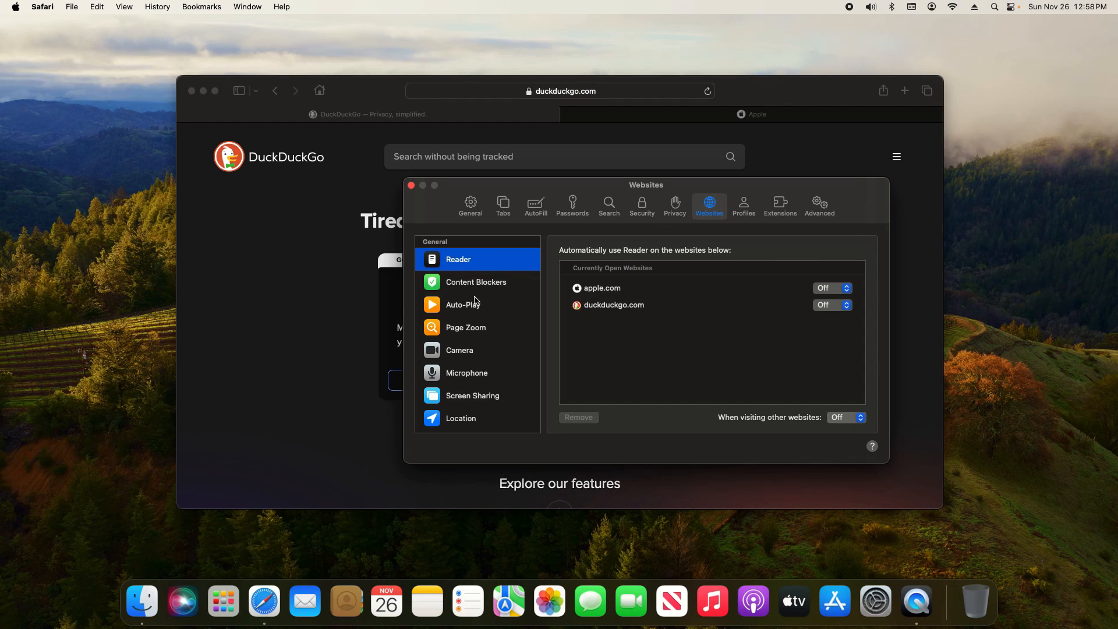
{"action": "scroll", "scroll_direction": "down", "scroll_amount": 3}
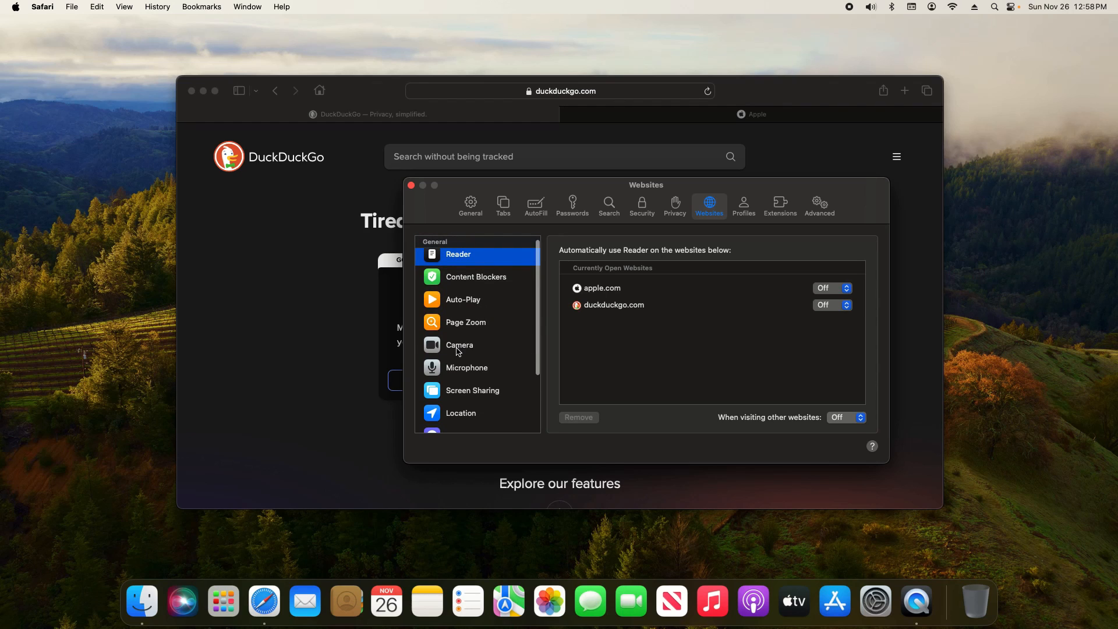
{"action": "left_click", "coordinate": [460, 345]}
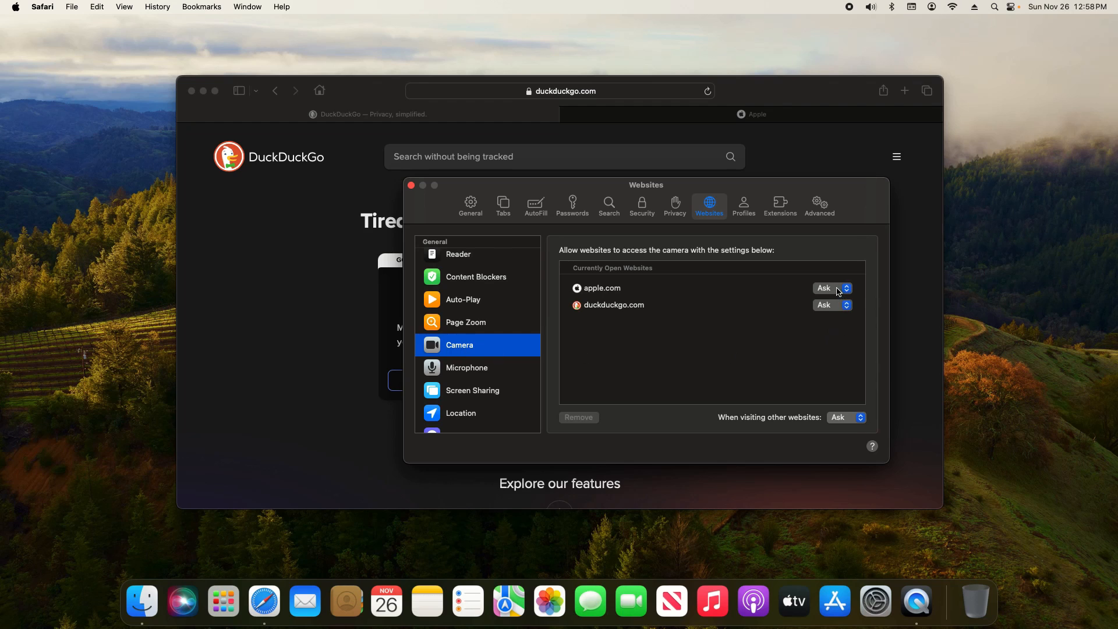
{"action": "left_click", "coordinate": [831, 287]}
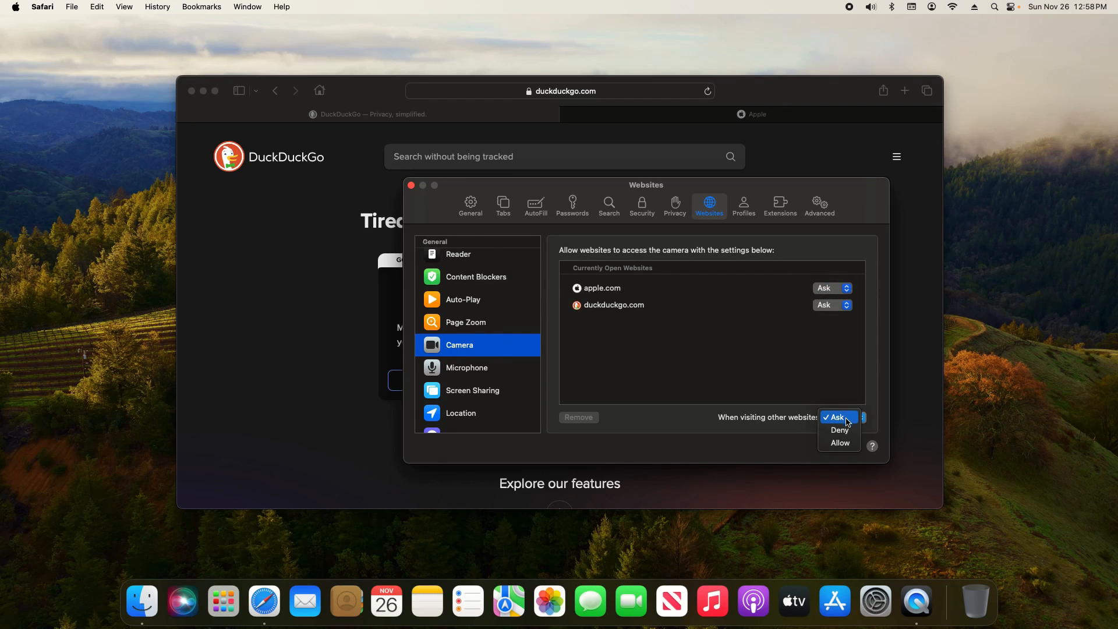
{"action": "left_click", "coordinate": [840, 429]}
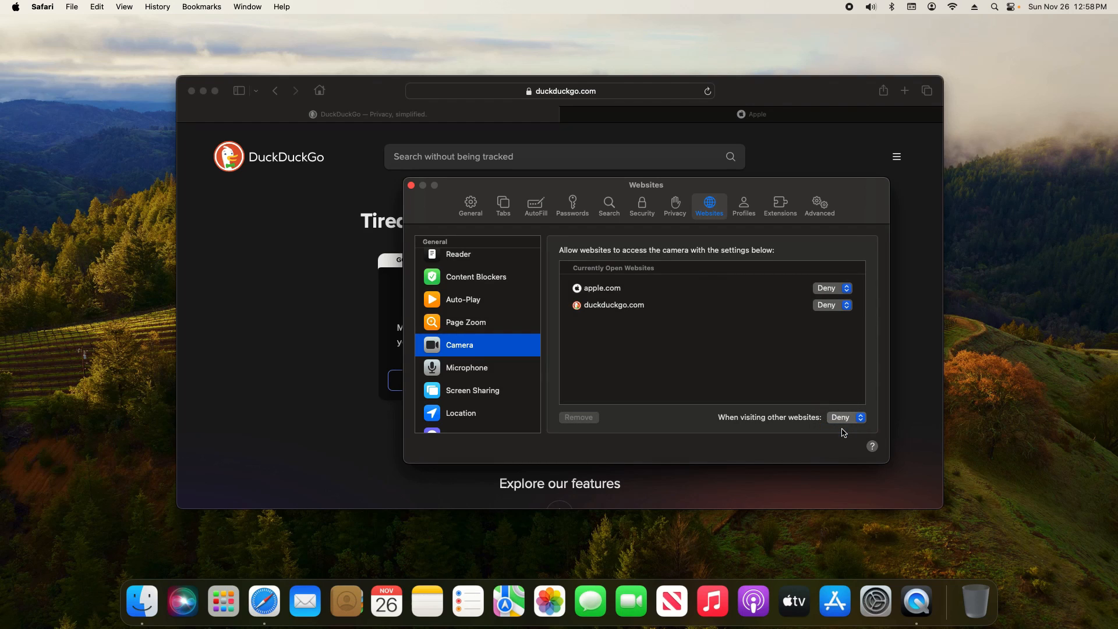
{"action": "left_click", "coordinate": [845, 416]}
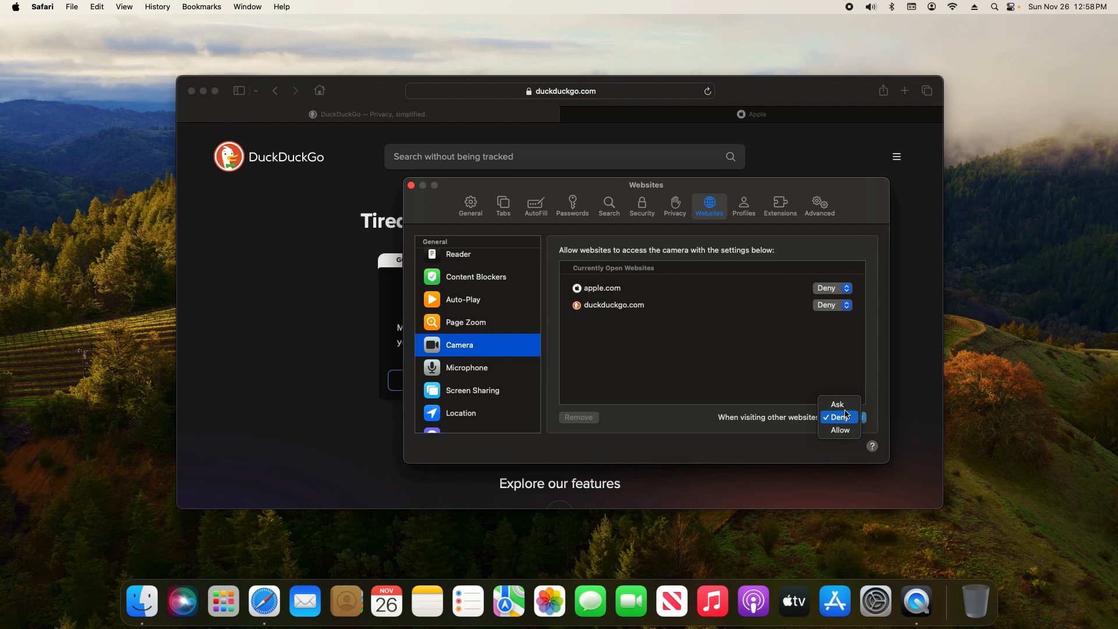
{"action": "left_click", "coordinate": [837, 404]}
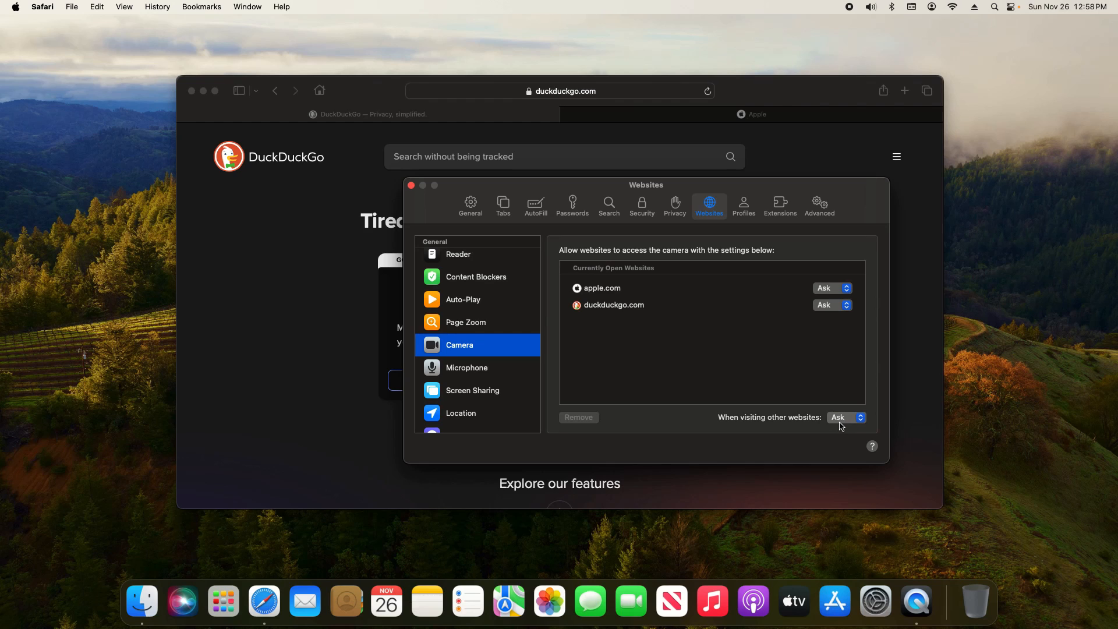
Deny microphone, screen sharing and location access for websites
{"action": "left_click", "coordinate": [465, 367]}
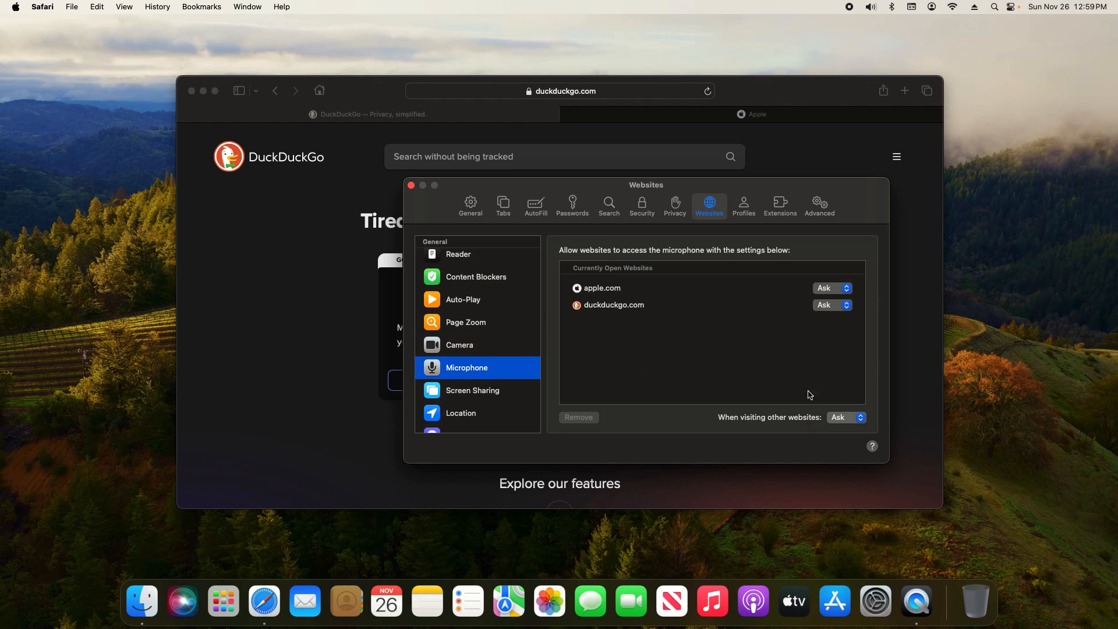
{"action": "left_click", "coordinate": [845, 416]}
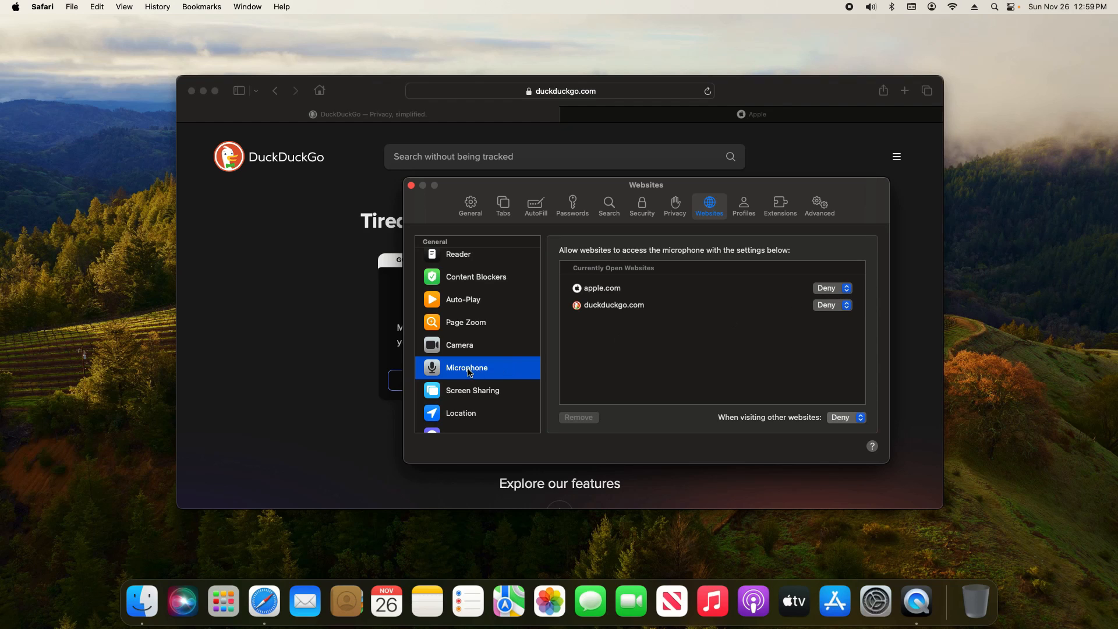
{"action": "left_click", "coordinate": [471, 390]}
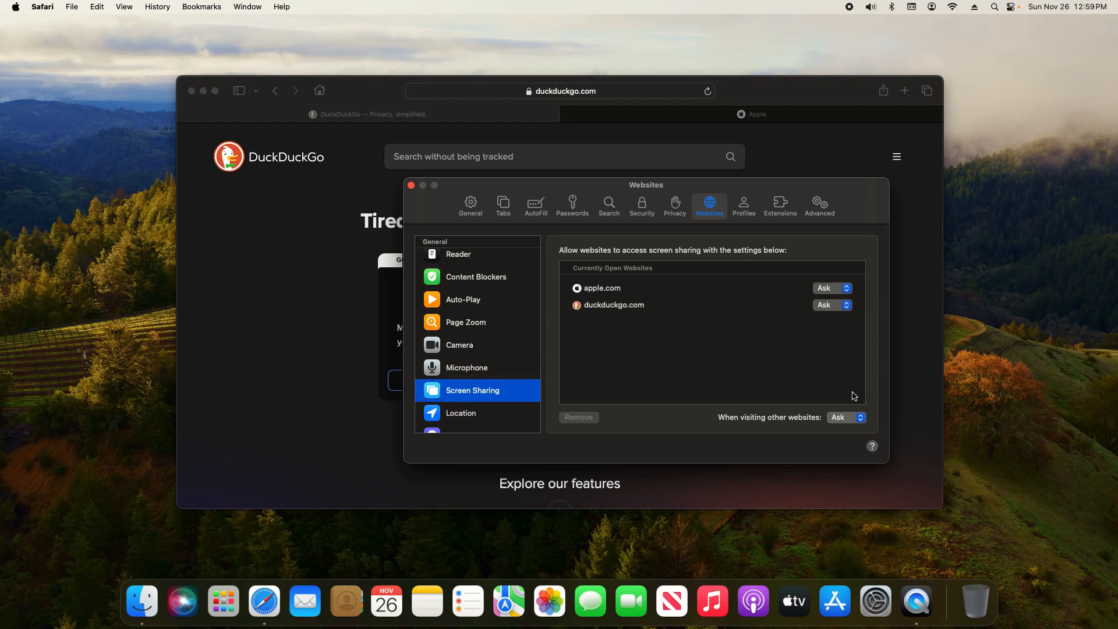
{"action": "left_click", "coordinate": [845, 417]}
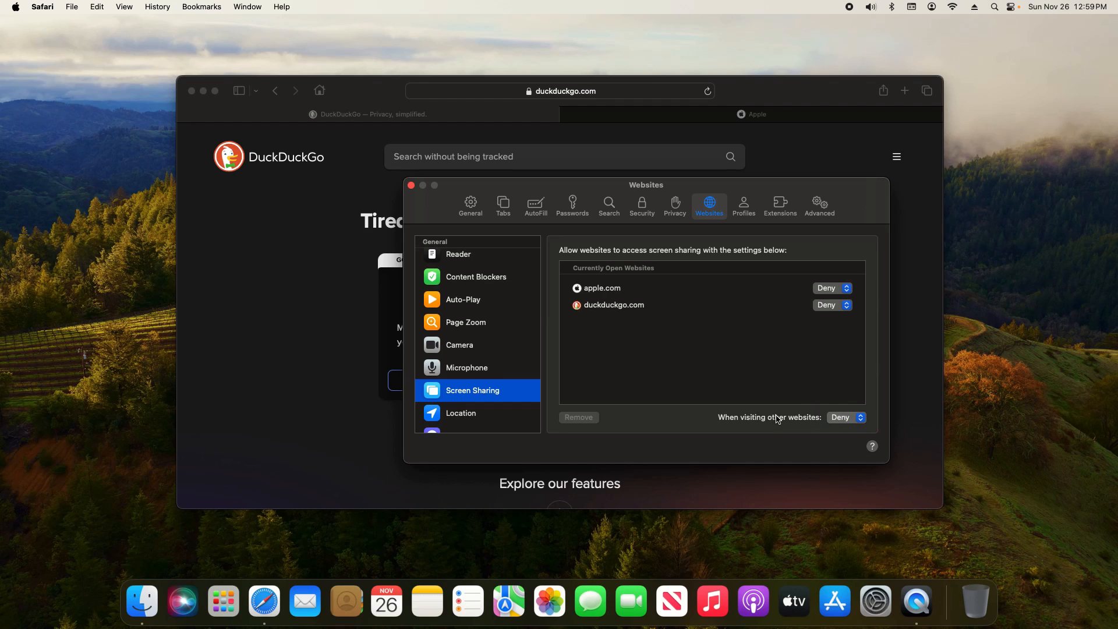
{"action": "left_click", "coordinate": [461, 412]}
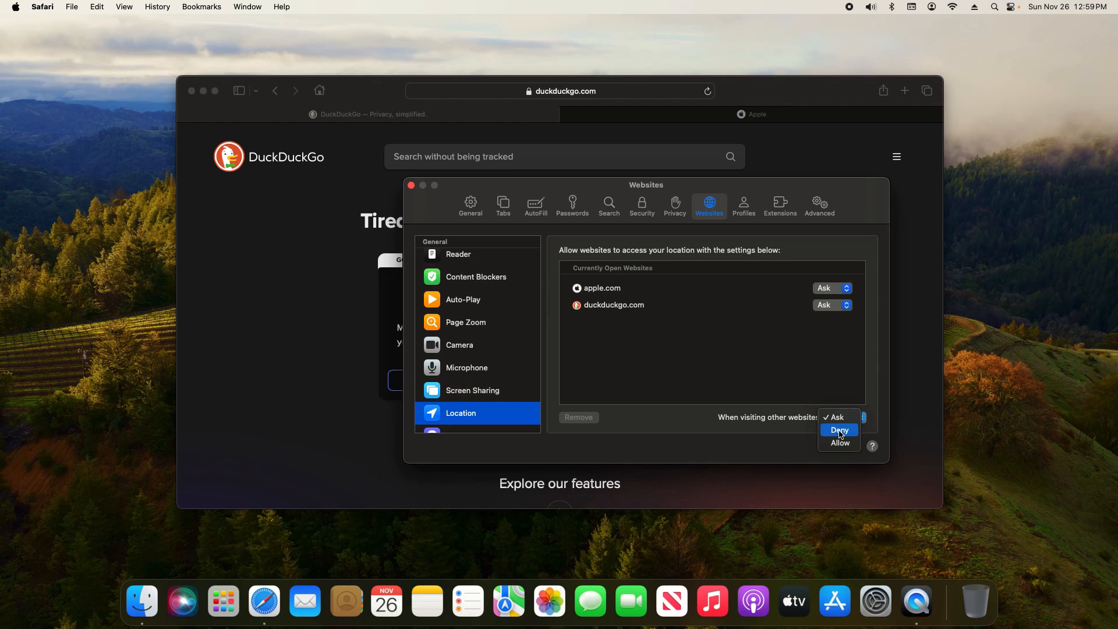
{"action": "left_click", "coordinate": [838, 429]}
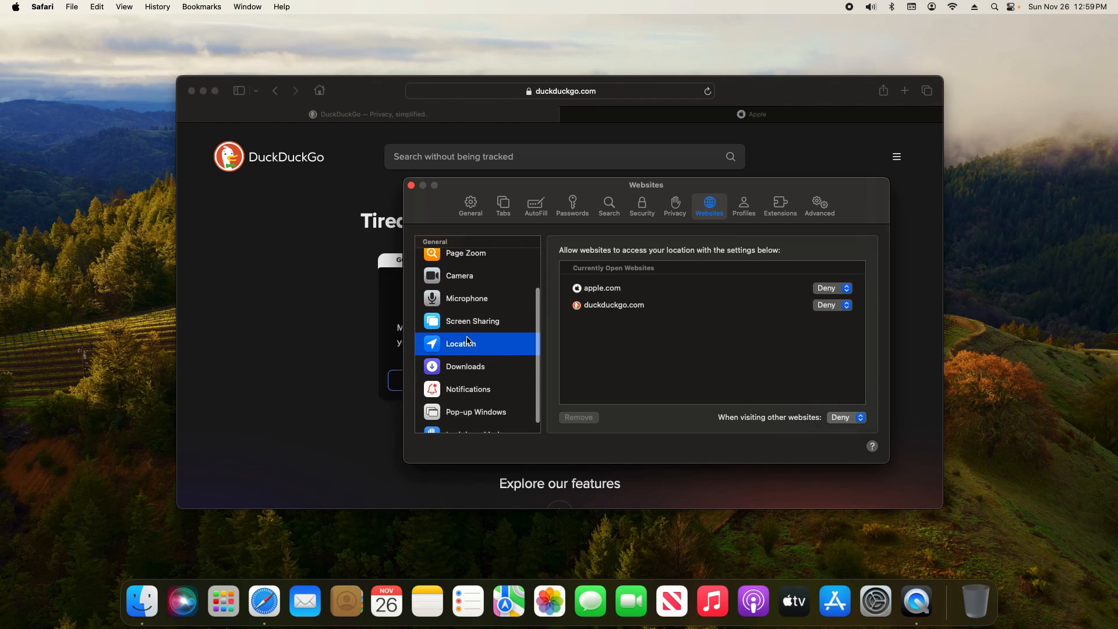
{"action": "scroll", "scroll_direction": "down", "scroll_amount": 3}
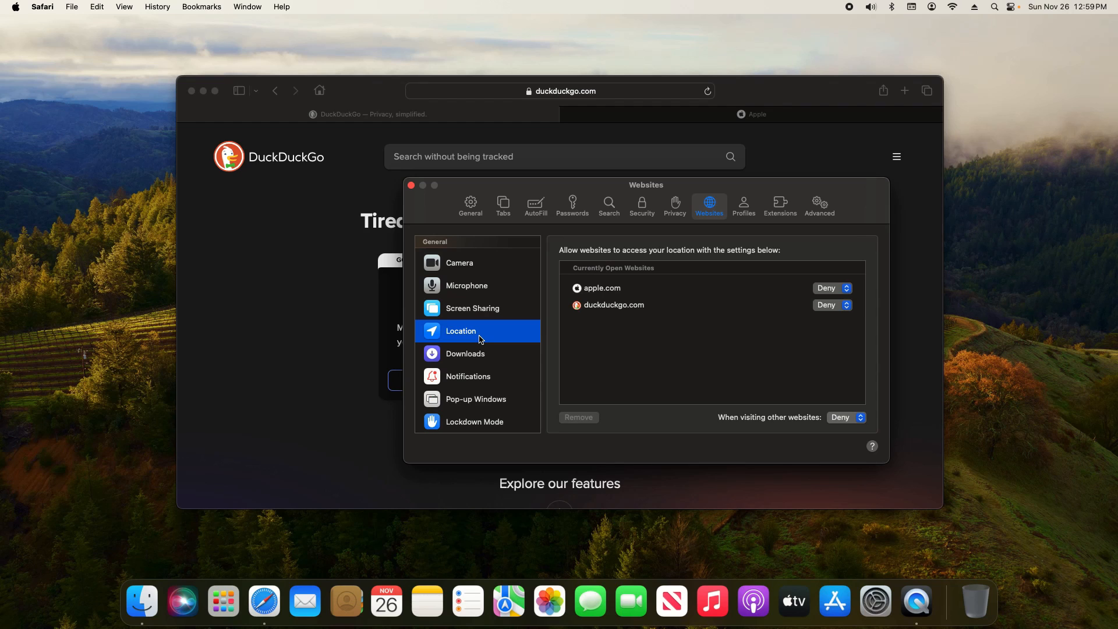
{"action": "mouse_move", "coordinate": [576, 361]}
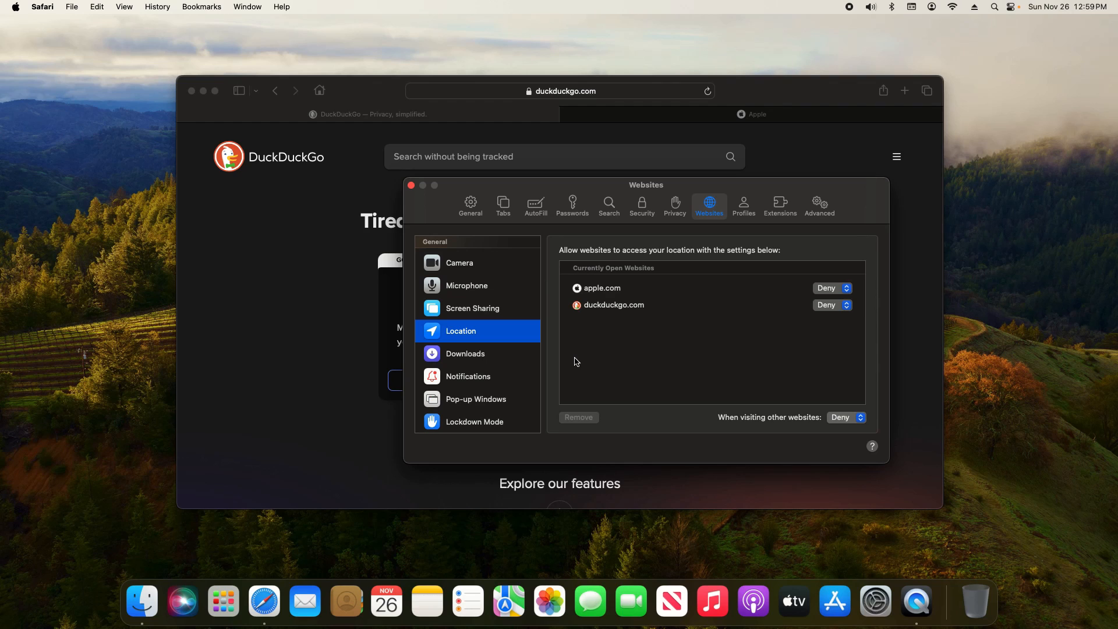
{"action": "mouse_move", "coordinate": [480, 397]}
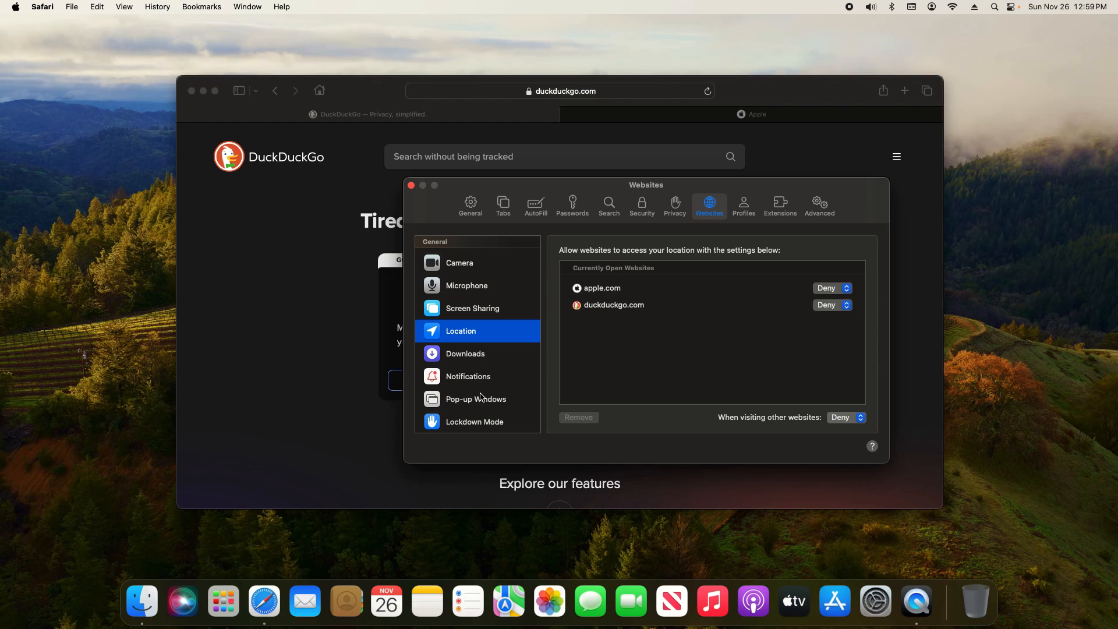
View the Privacy pane showing cross-site tracking prevention and IP address hiding enabled
{"action": "left_click", "coordinate": [674, 202]}
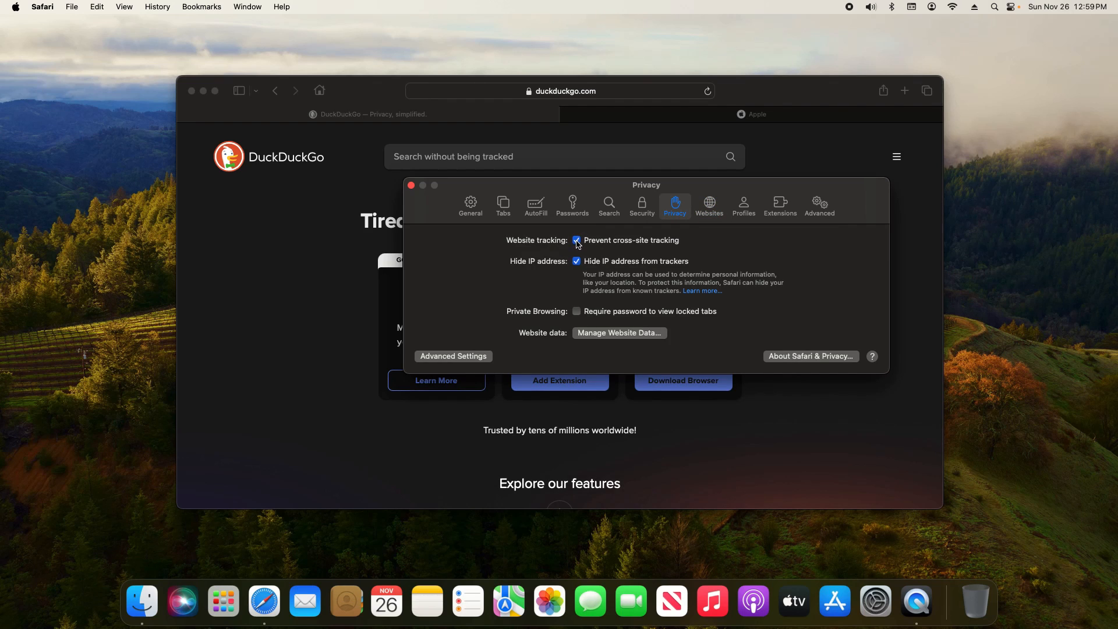
{"action": "mouse_move", "coordinate": [628, 246]}
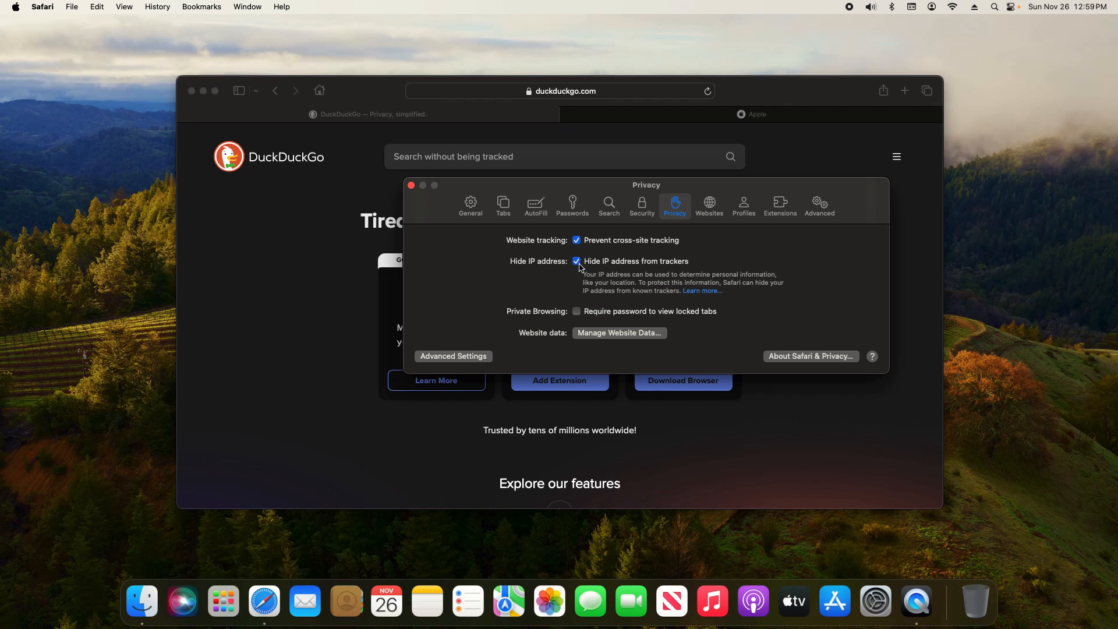
{"action": "mouse_move", "coordinate": [661, 273]}
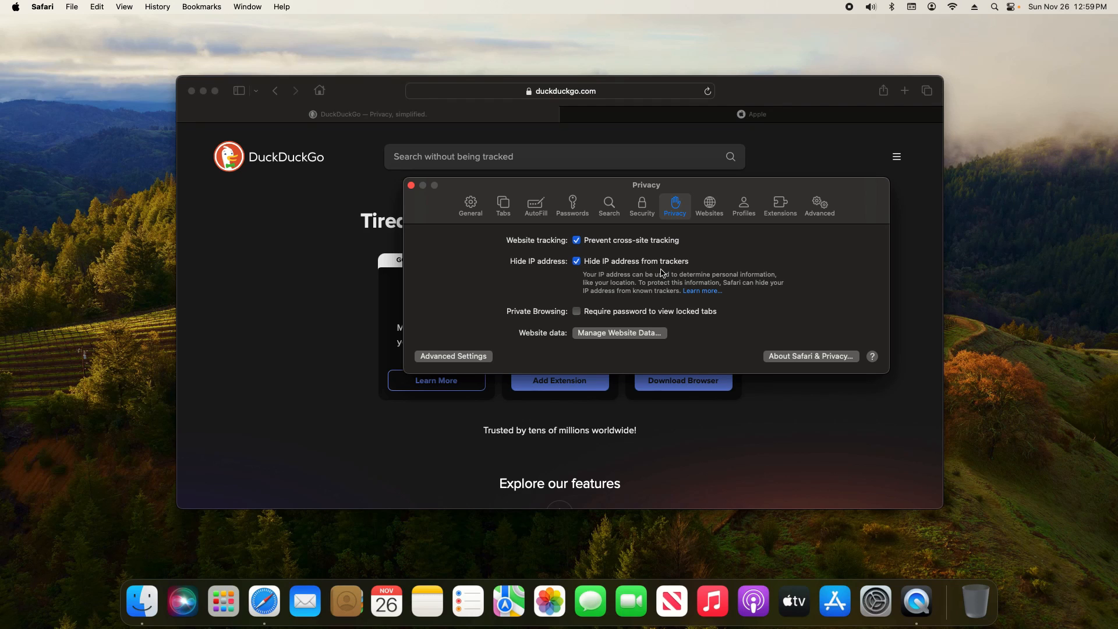
{"action": "mouse_move", "coordinate": [657, 319]}
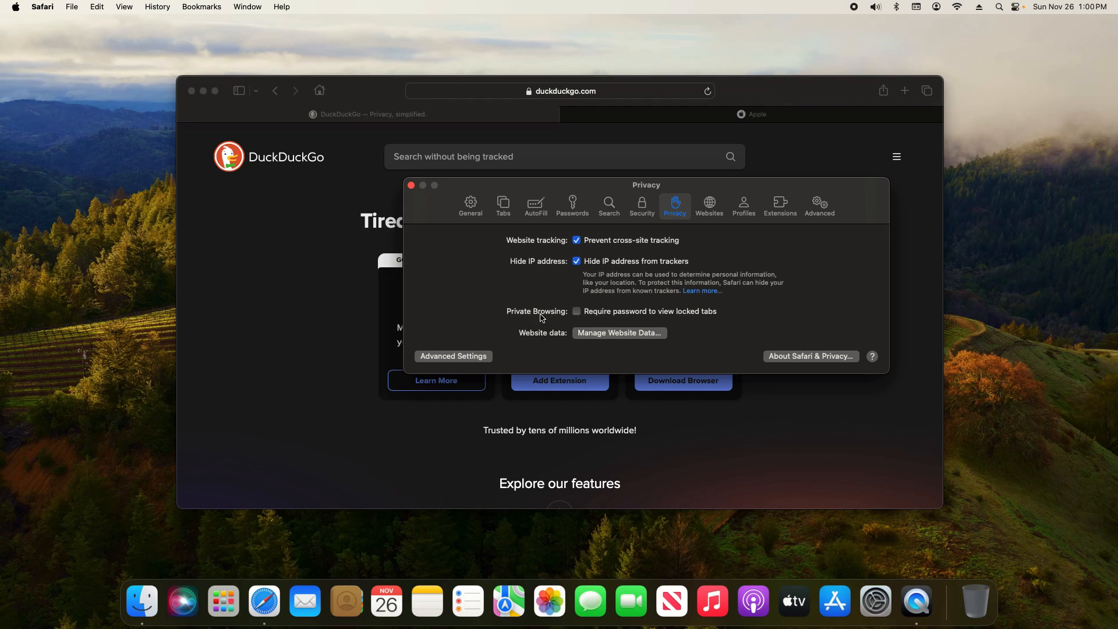
{"action": "mouse_move", "coordinate": [579, 317]}
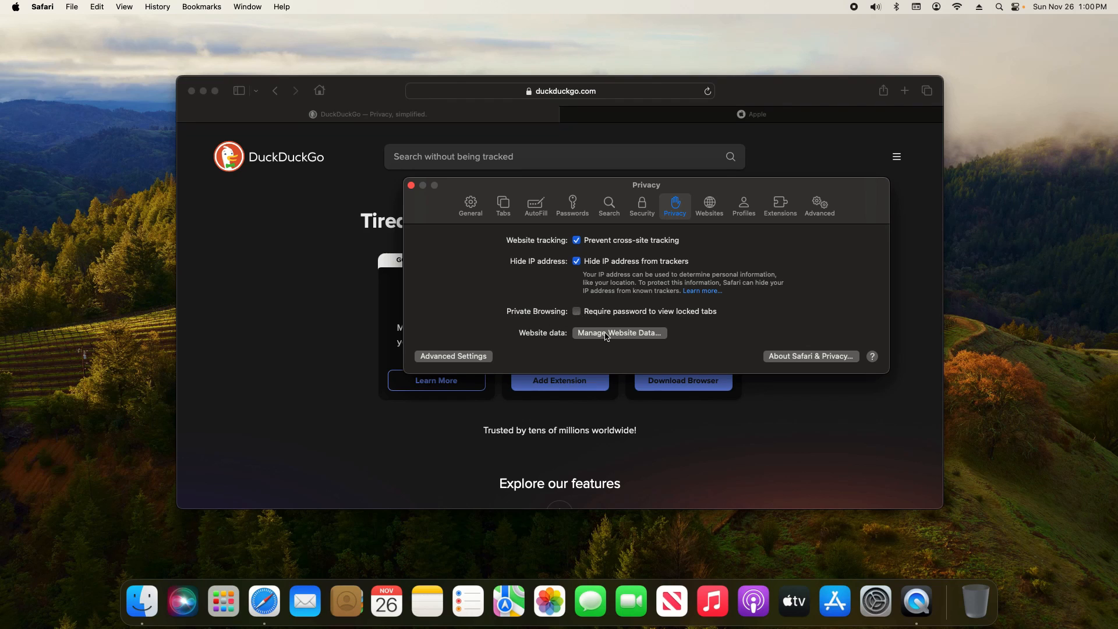
Remove all stored website data for apple.com, duckduckgo.com and mzstatic.com via Manage Website Data
{"action": "left_click", "coordinate": [617, 333]}
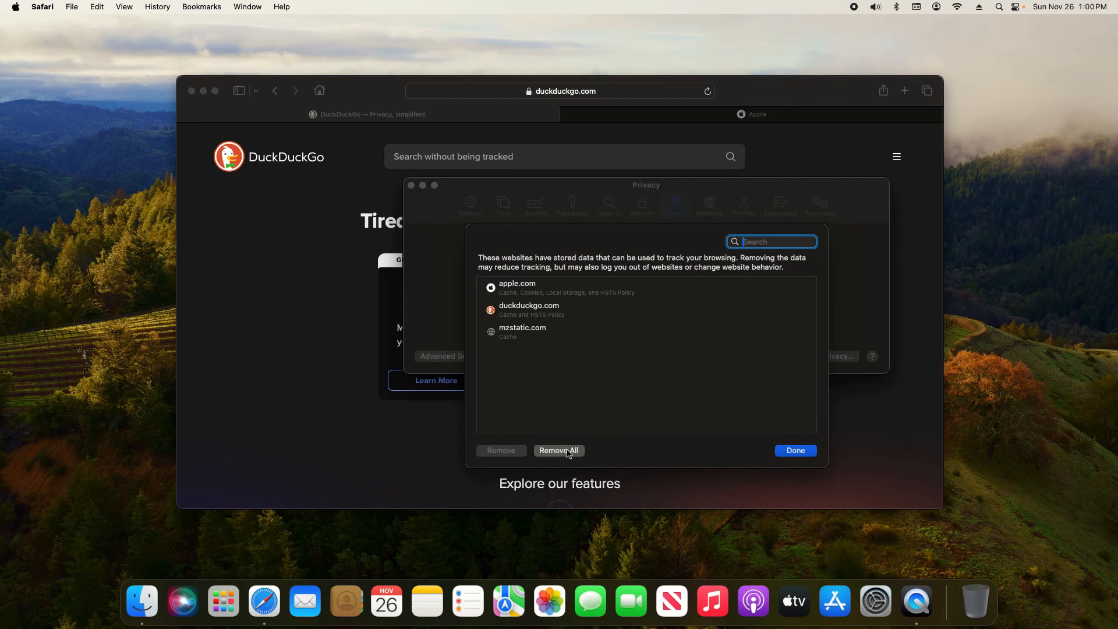
{"action": "left_click", "coordinate": [558, 450]}
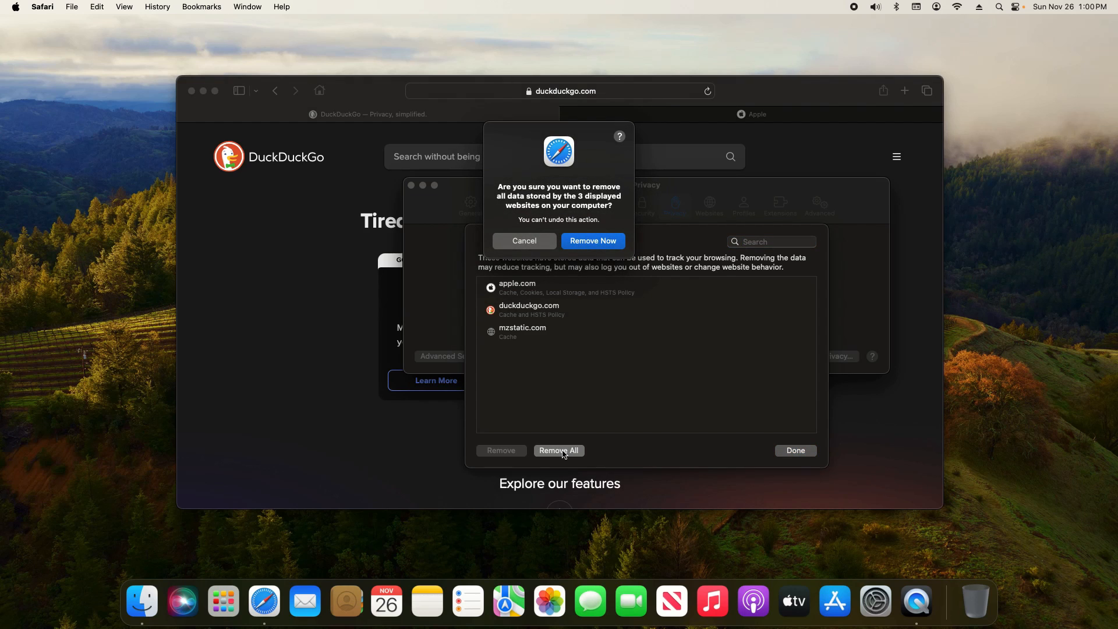
{"action": "left_click", "coordinate": [592, 240]}
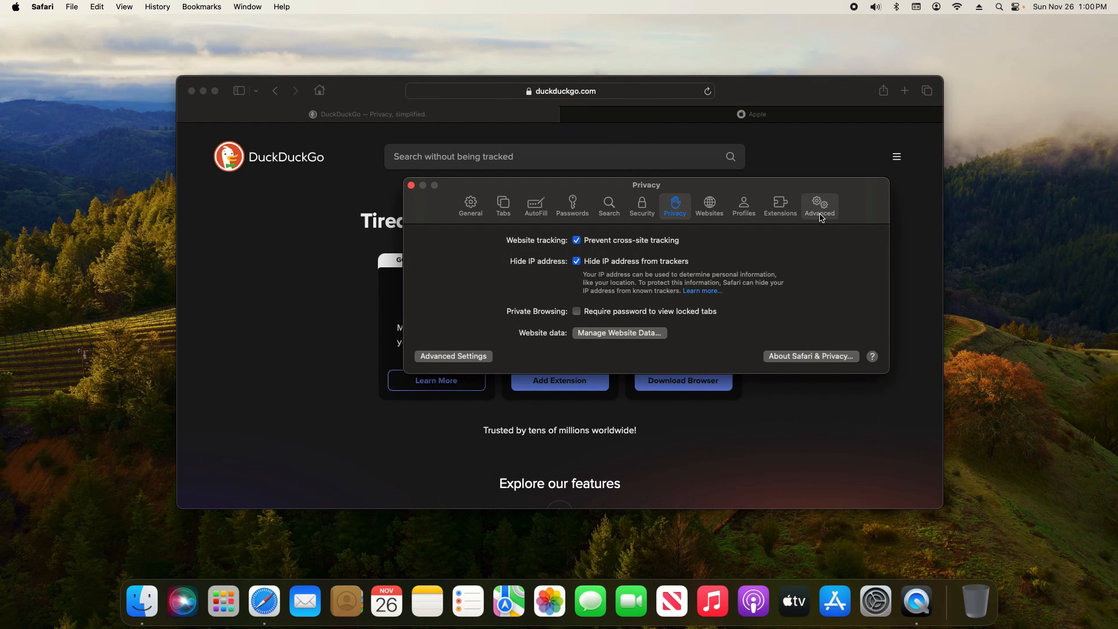
{"action": "mouse_move", "coordinate": [761, 256]}
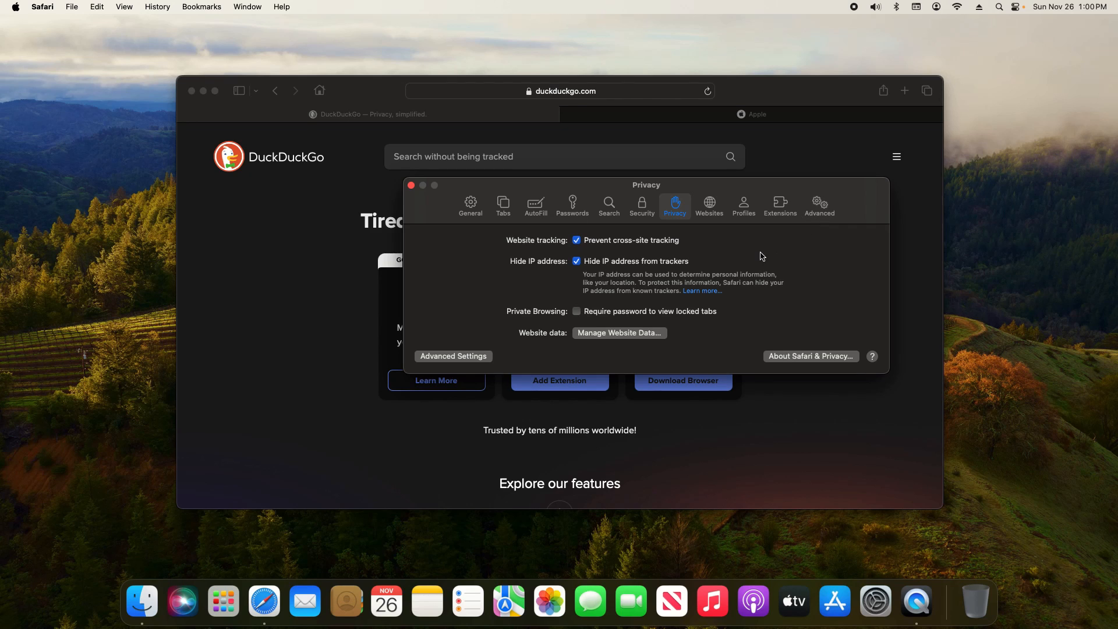
View the Security pane showing fraudulent website warnings and JavaScript enabled
{"action": "left_click", "coordinate": [641, 207]}
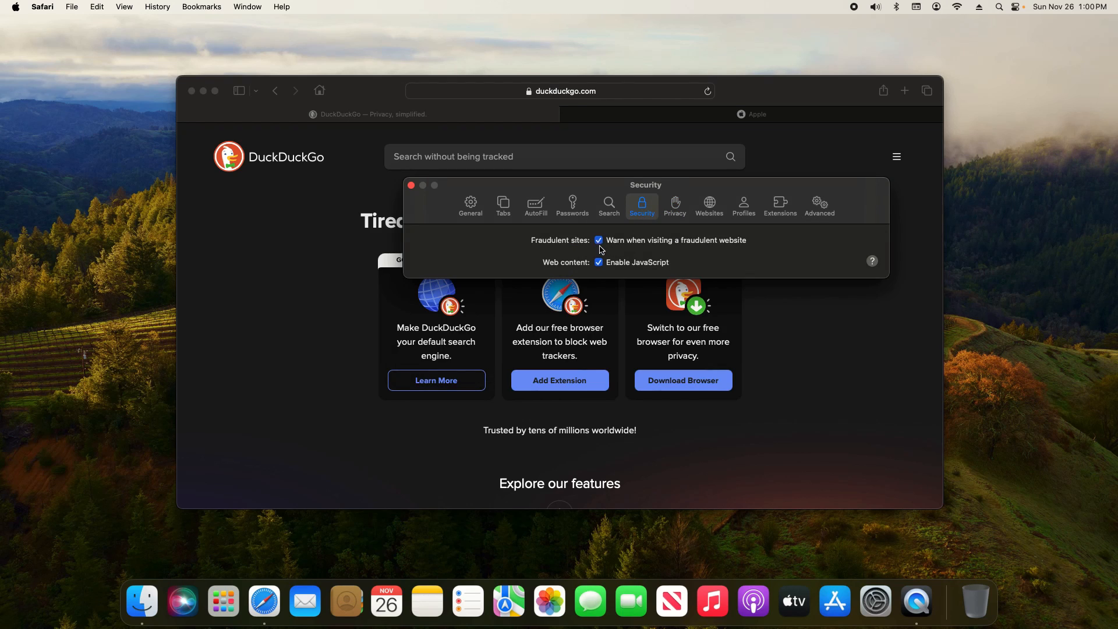
{"action": "mouse_move", "coordinate": [549, 248]}
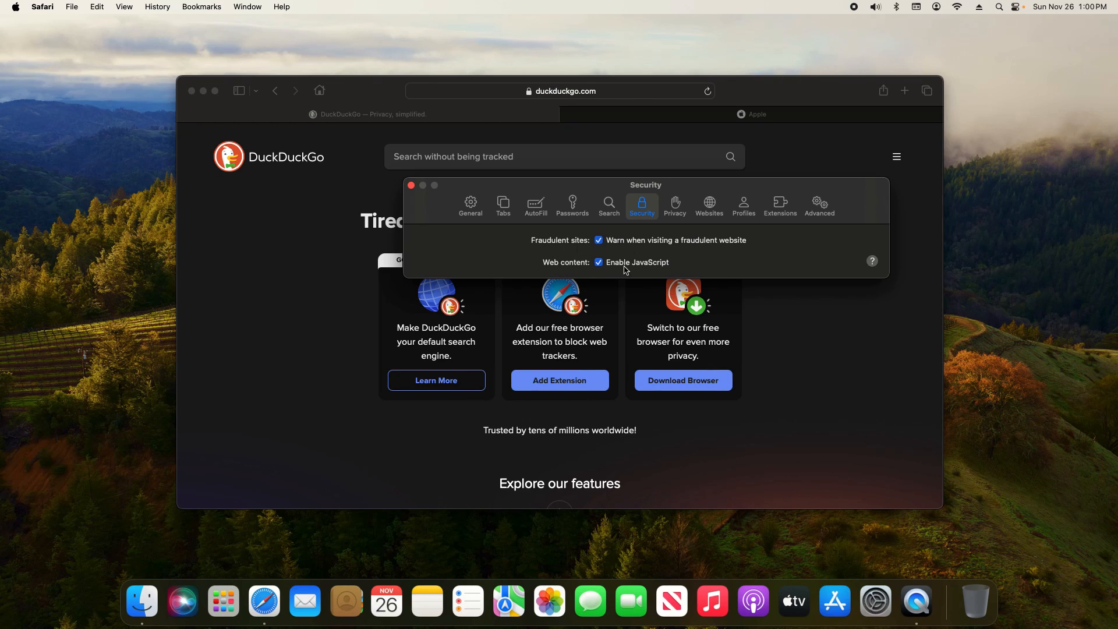
{"action": "mouse_move", "coordinate": [606, 266]}
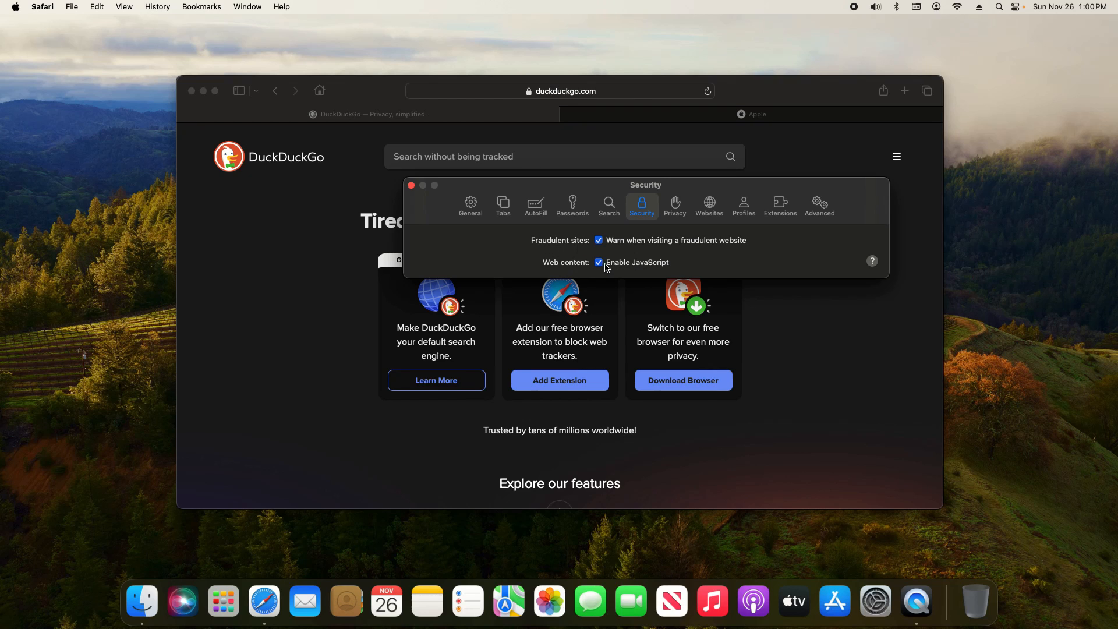
{"action": "mouse_move", "coordinate": [678, 269]}
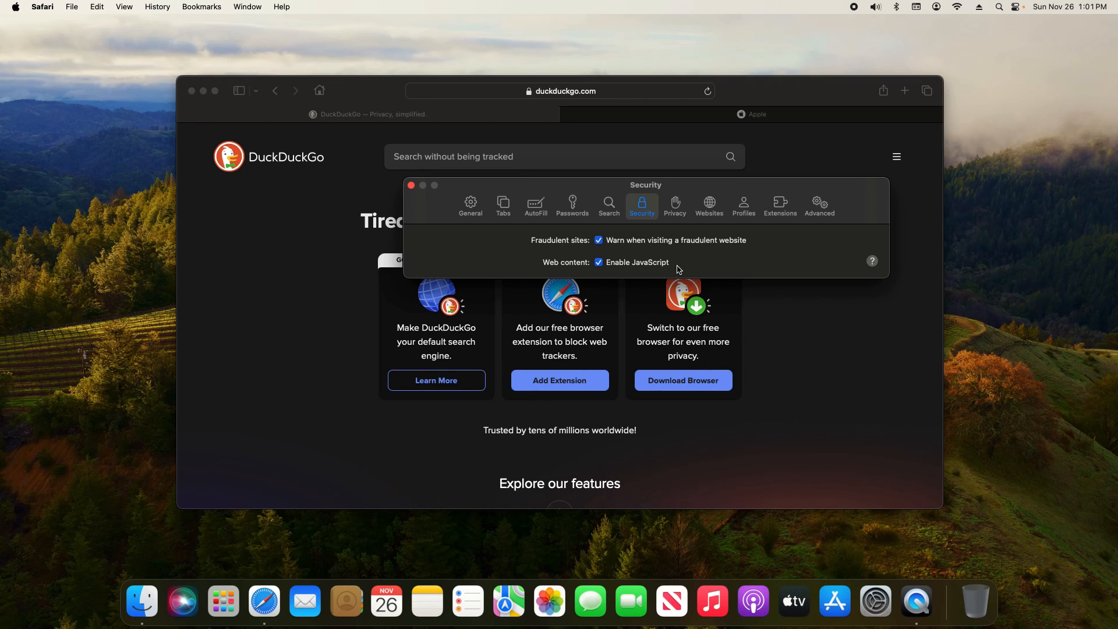
{"action": "mouse_move", "coordinate": [622, 272]}
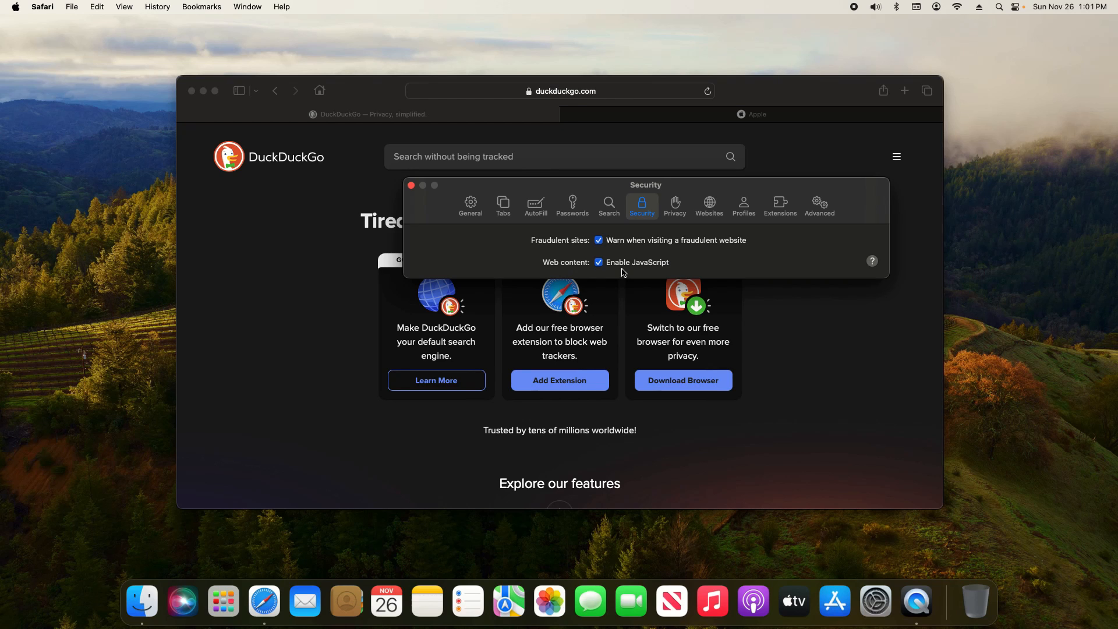
View the Search pane, then the Passwords pane, which stays locked pending the account password
{"action": "left_click", "coordinate": [607, 206]}
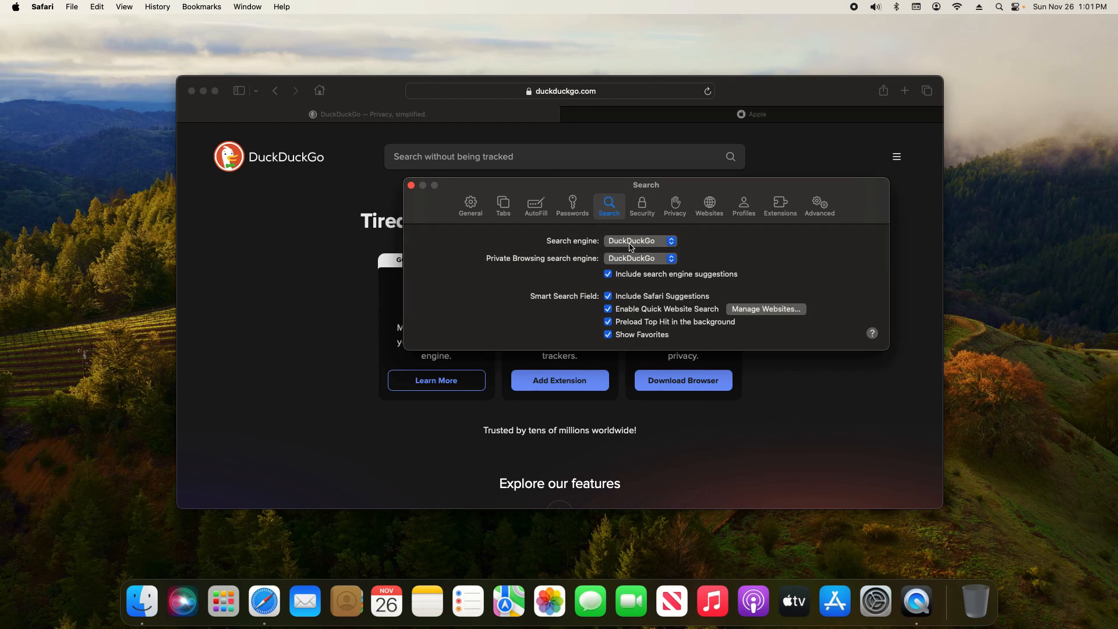
{"action": "mouse_move", "coordinate": [624, 264]}
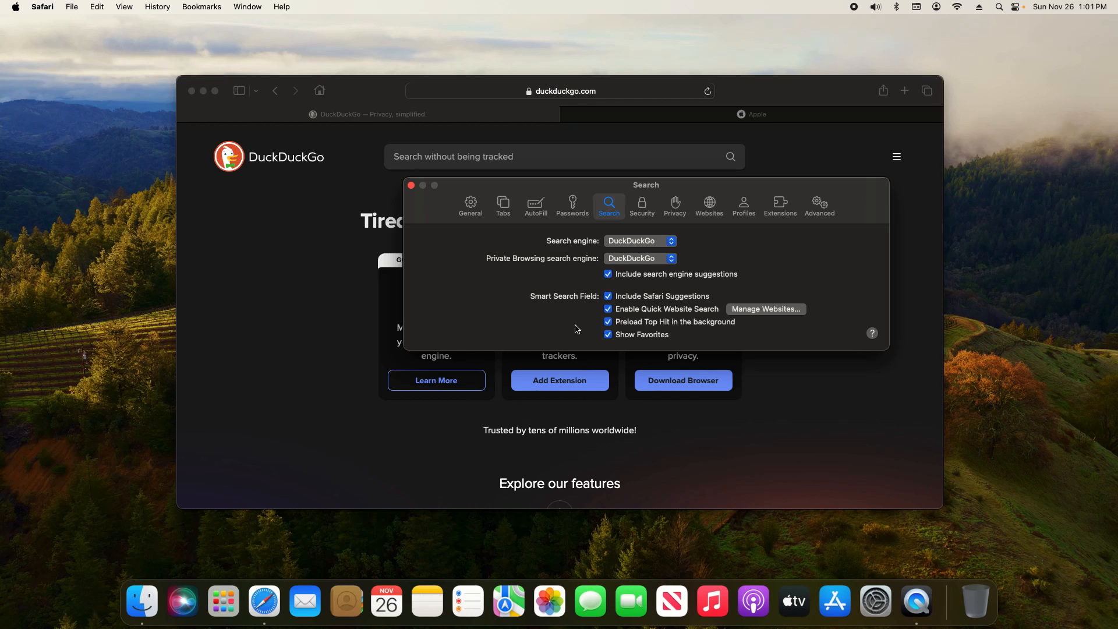
{"action": "mouse_move", "coordinate": [582, 328]}
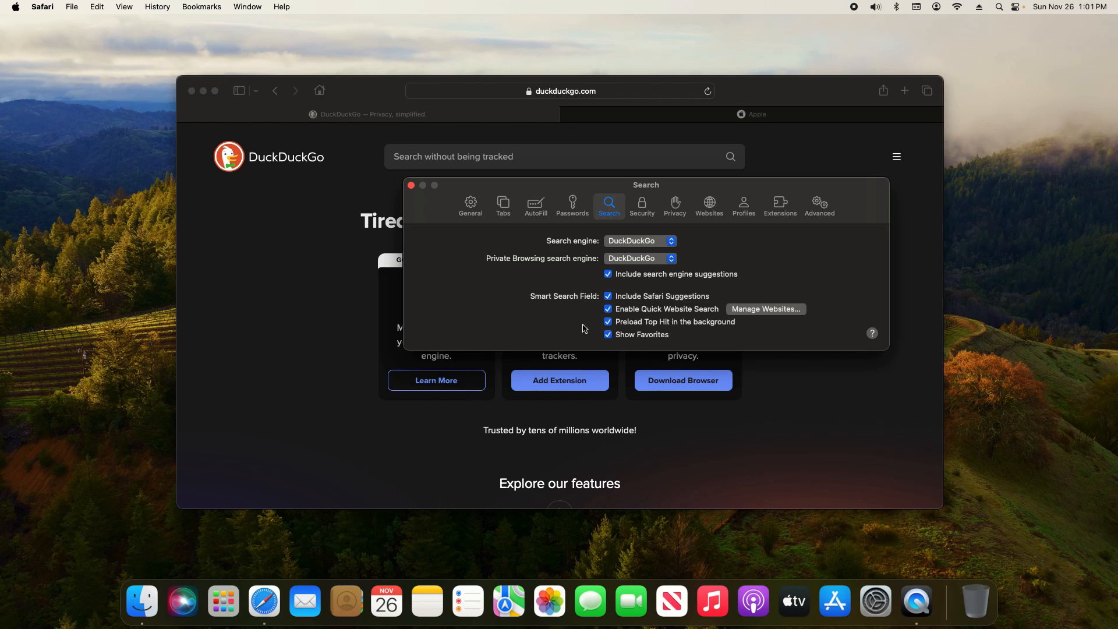
{"action": "mouse_move", "coordinate": [575, 312]}
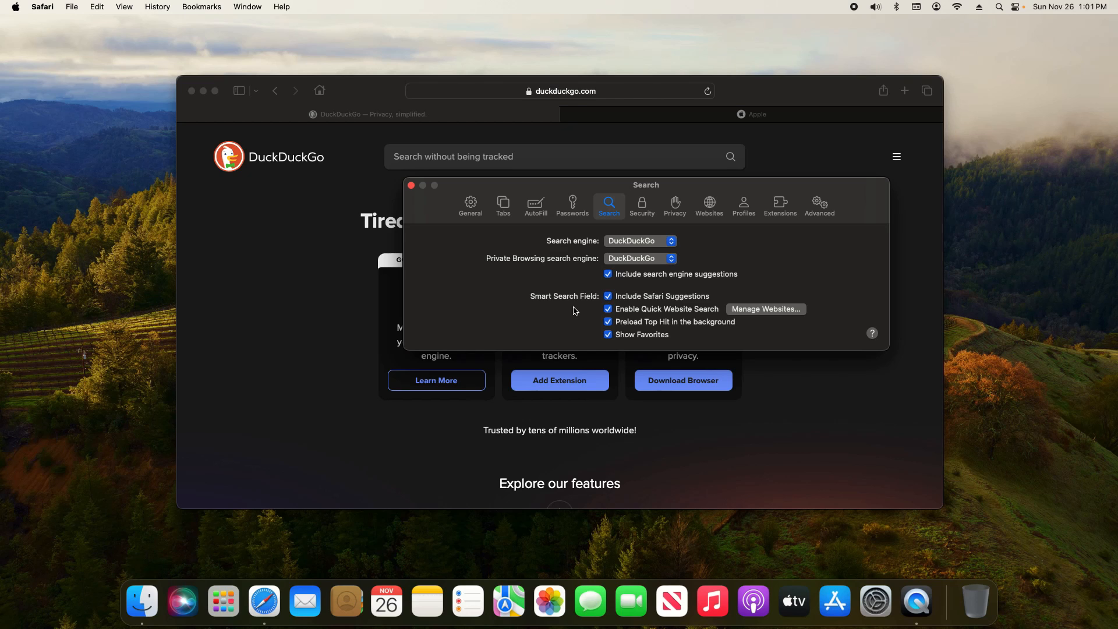
{"action": "left_click", "coordinate": [572, 208]}
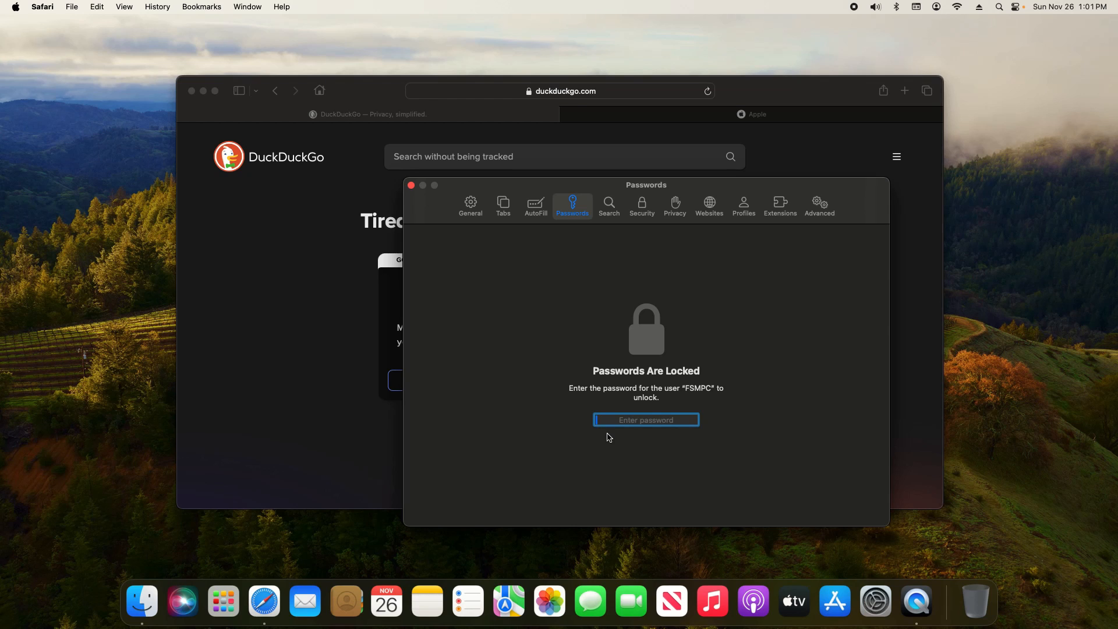
Turn off AutoFill for contacts and user names/passwords, then view the Tabs pane's auto-close choices
{"action": "left_click", "coordinate": [535, 206]}
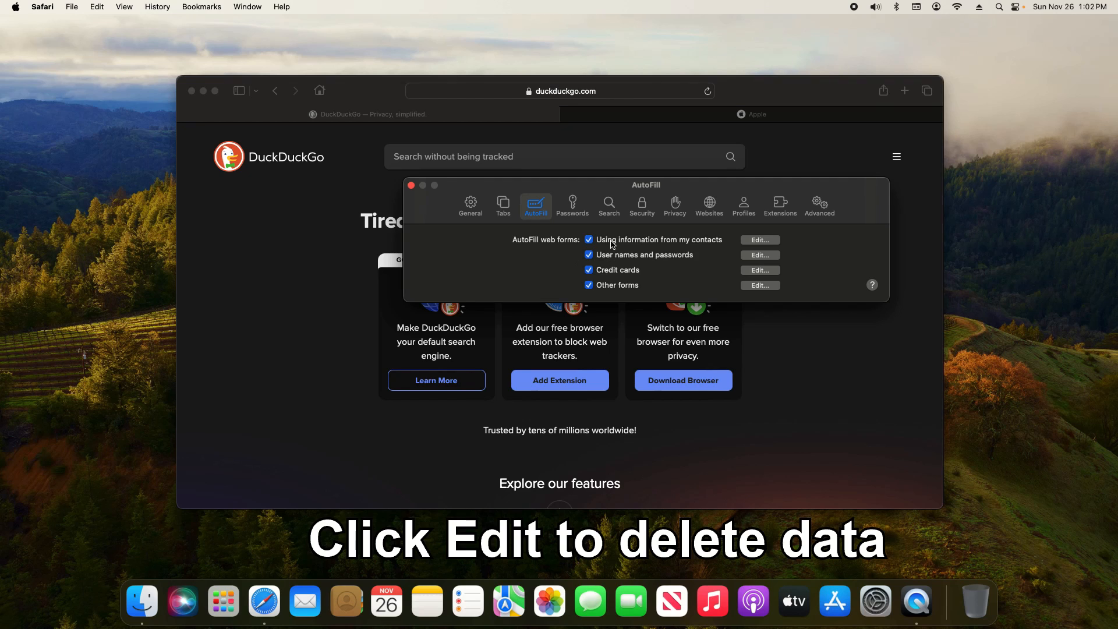
{"action": "mouse_move", "coordinate": [570, 272]}
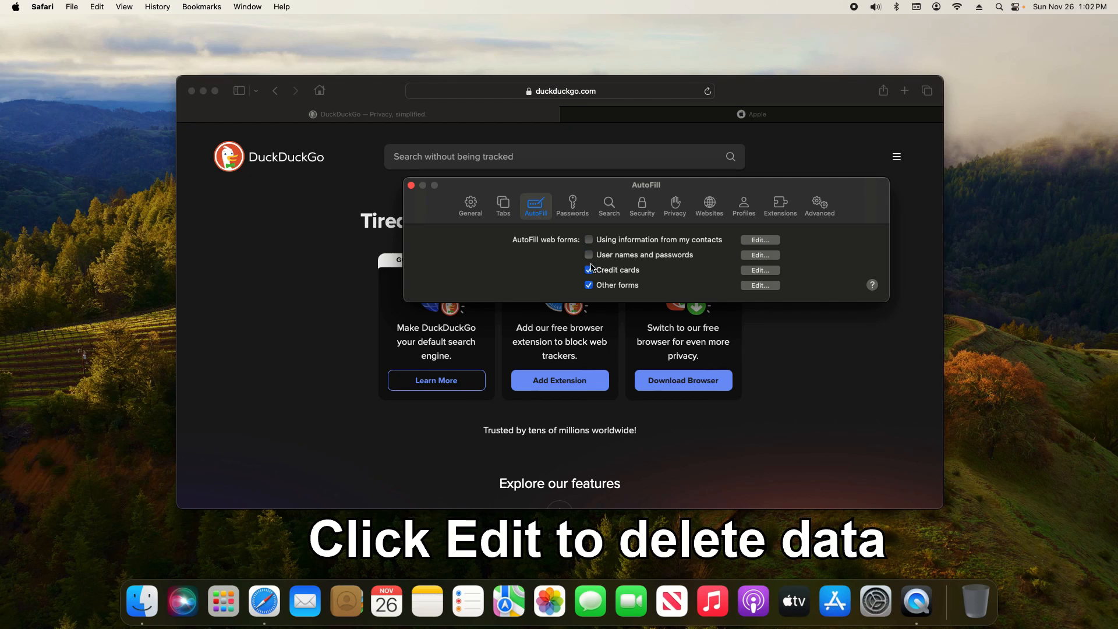
{"action": "left_click", "coordinate": [503, 206]}
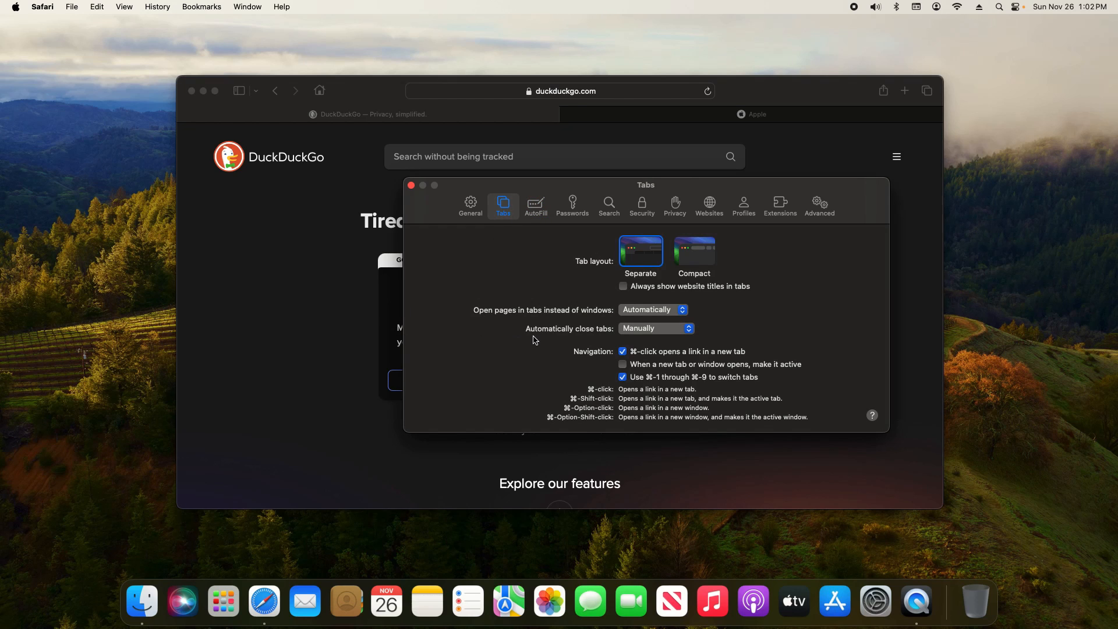
{"action": "left_click", "coordinate": [653, 328]}
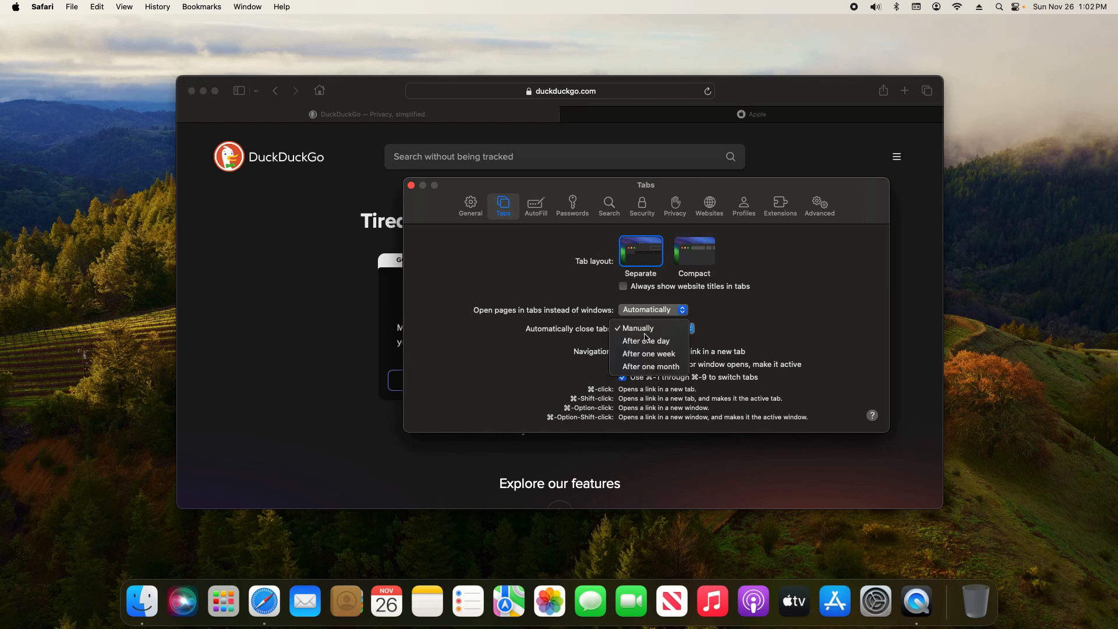
{"action": "mouse_move", "coordinate": [575, 345]}
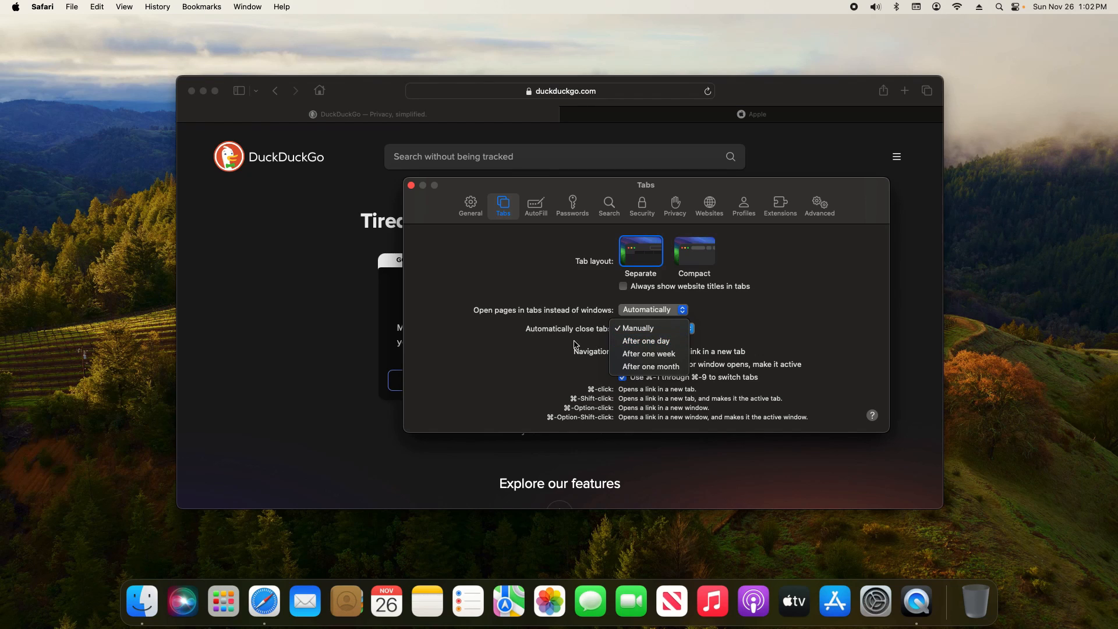
Review General settings: Start Page for new windows and tabs, history removed after one year
{"action": "left_click", "coordinate": [470, 207]}
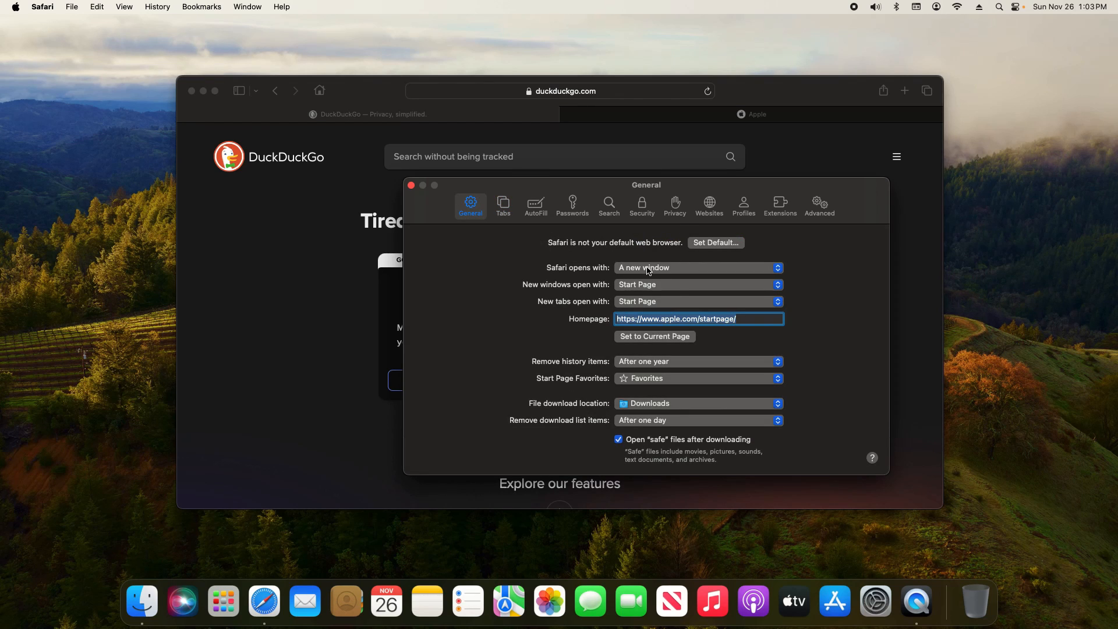
{"action": "left_click", "coordinate": [698, 268]}
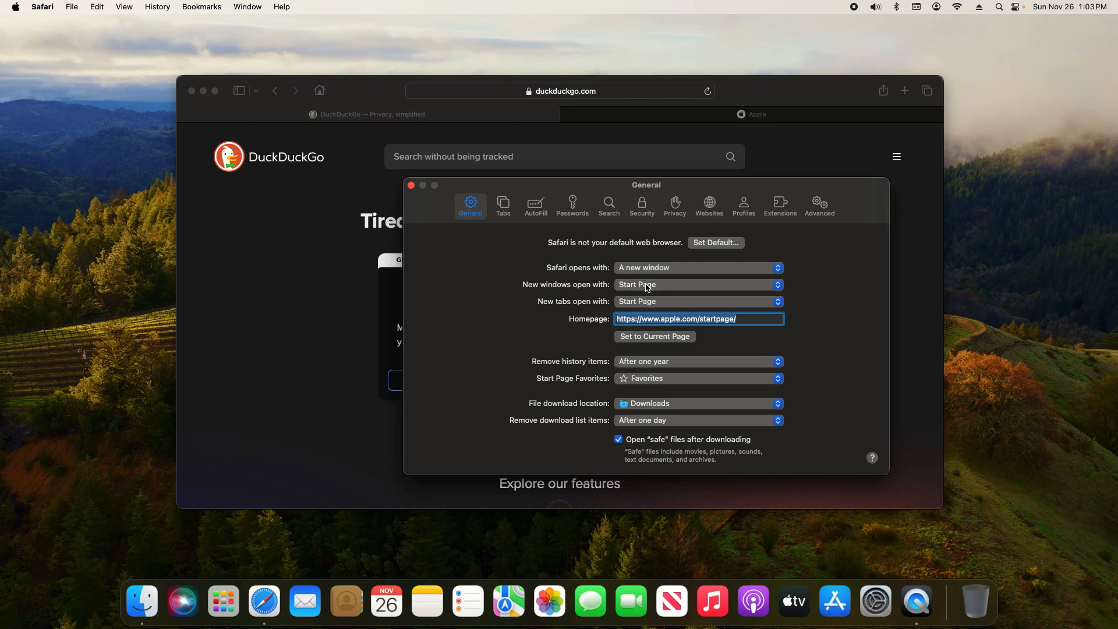
{"action": "left_click", "coordinate": [698, 301]}
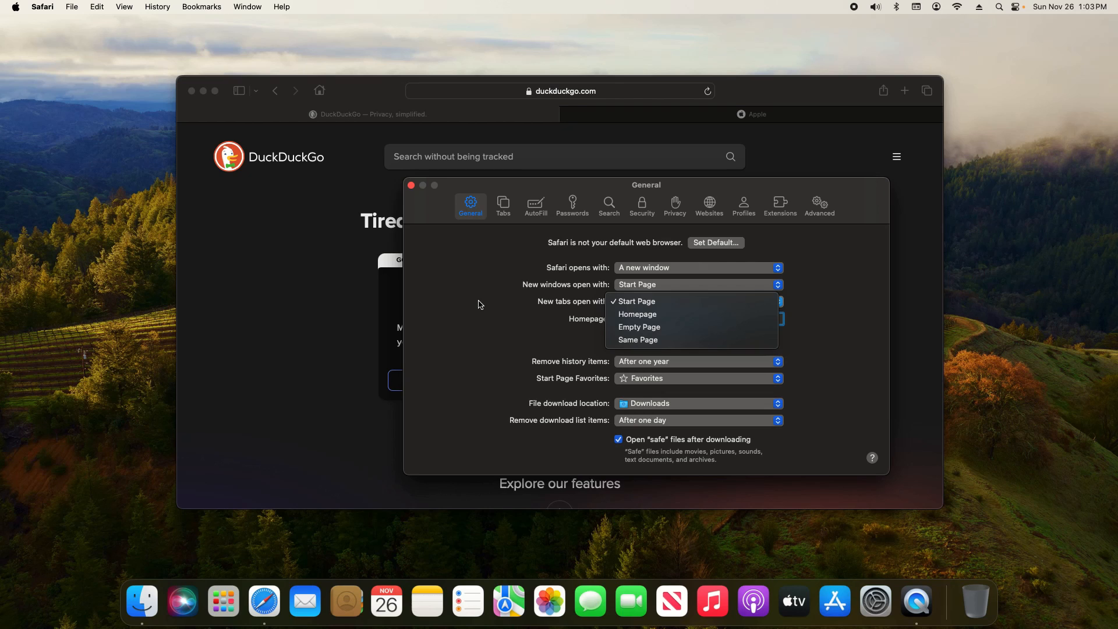
{"action": "mouse_move", "coordinate": [517, 330]}
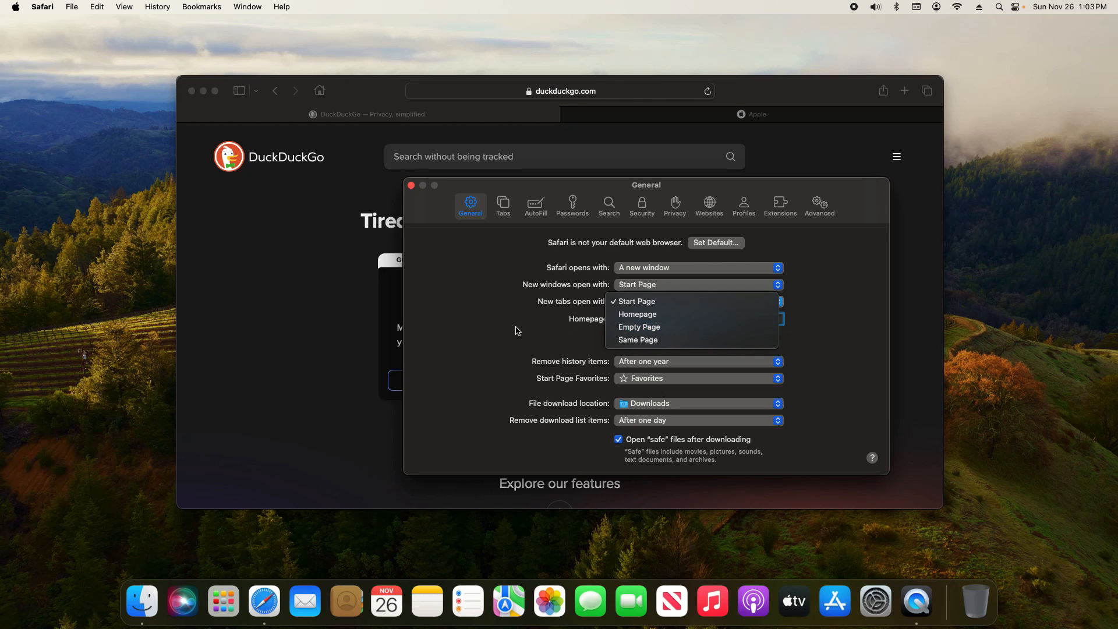
{"action": "left_click", "coordinate": [698, 361]}
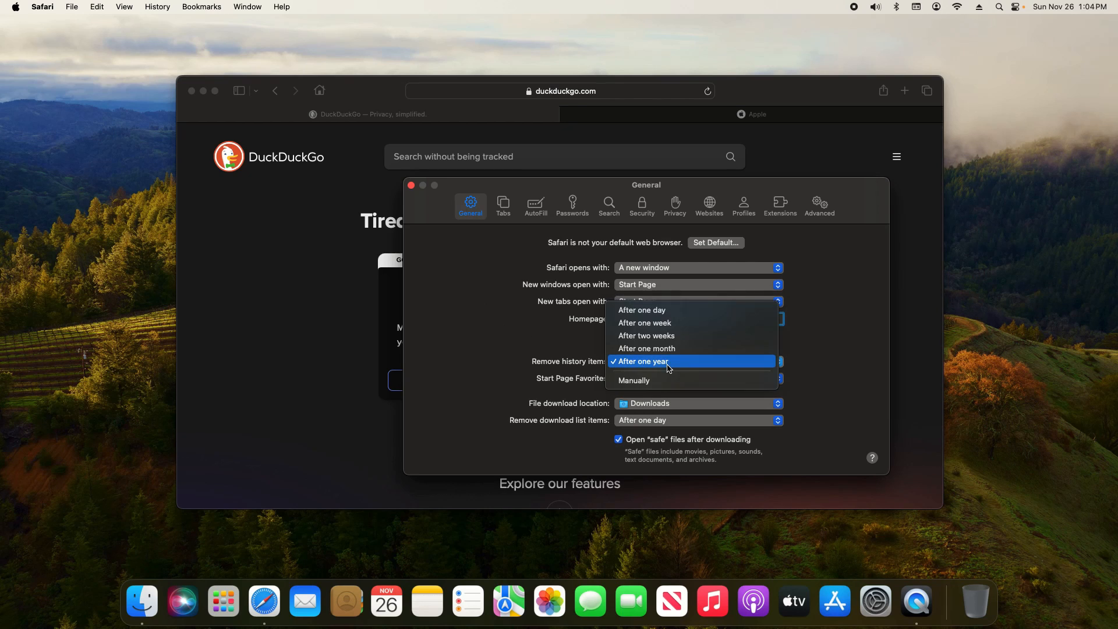
{"action": "left_click", "coordinate": [639, 361]}
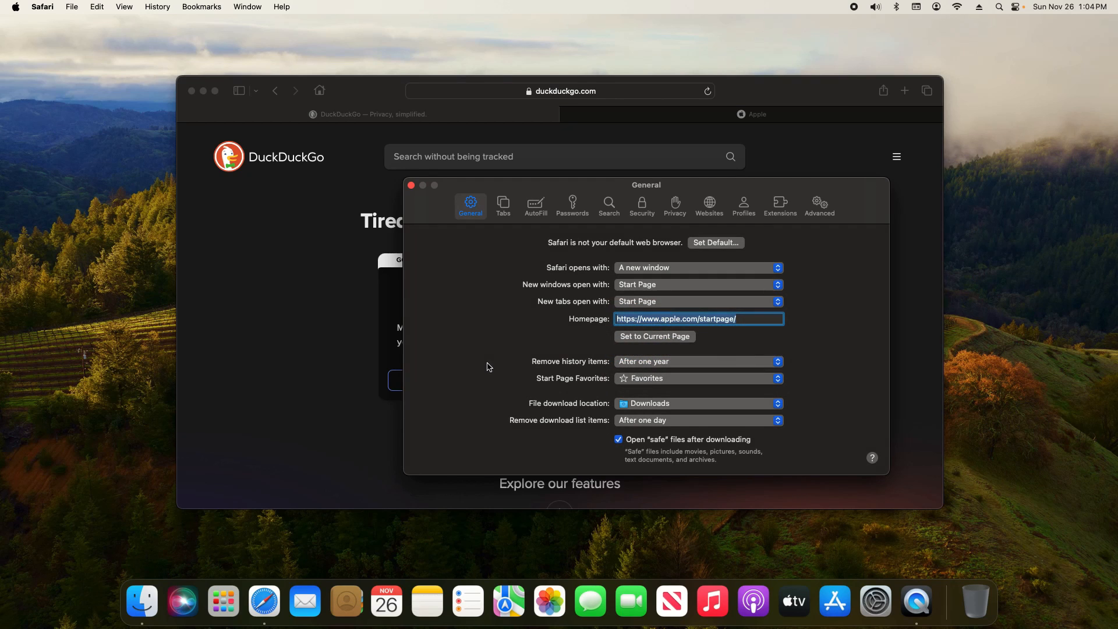
Bring up History > Clear History… with the All History range, then dismiss it
{"action": "left_click", "coordinate": [157, 7]}
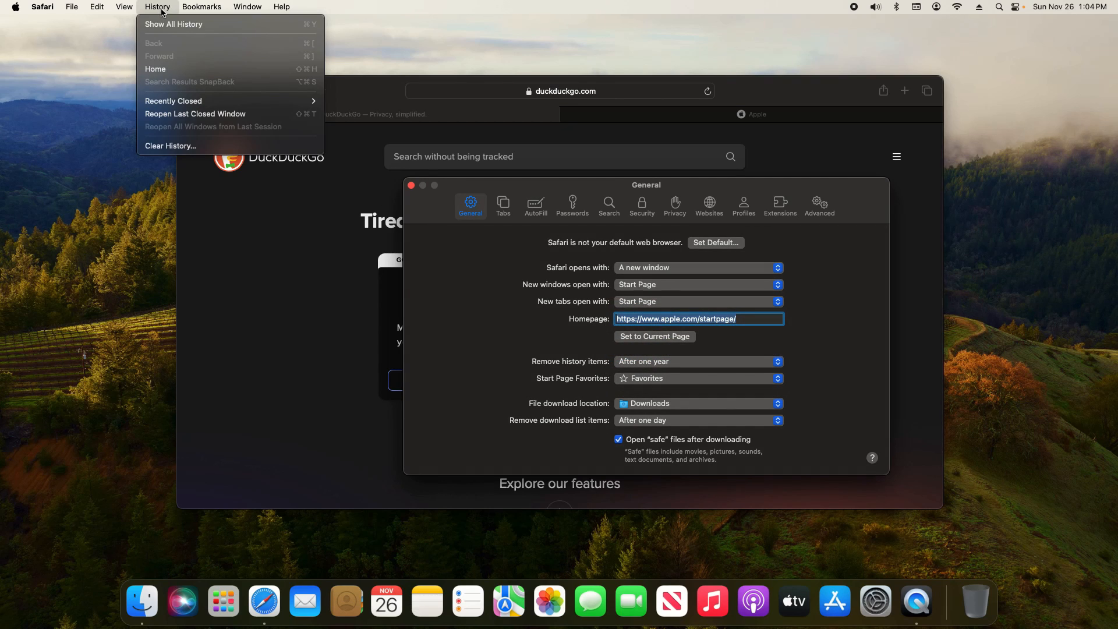
{"action": "mouse_move", "coordinate": [170, 146]}
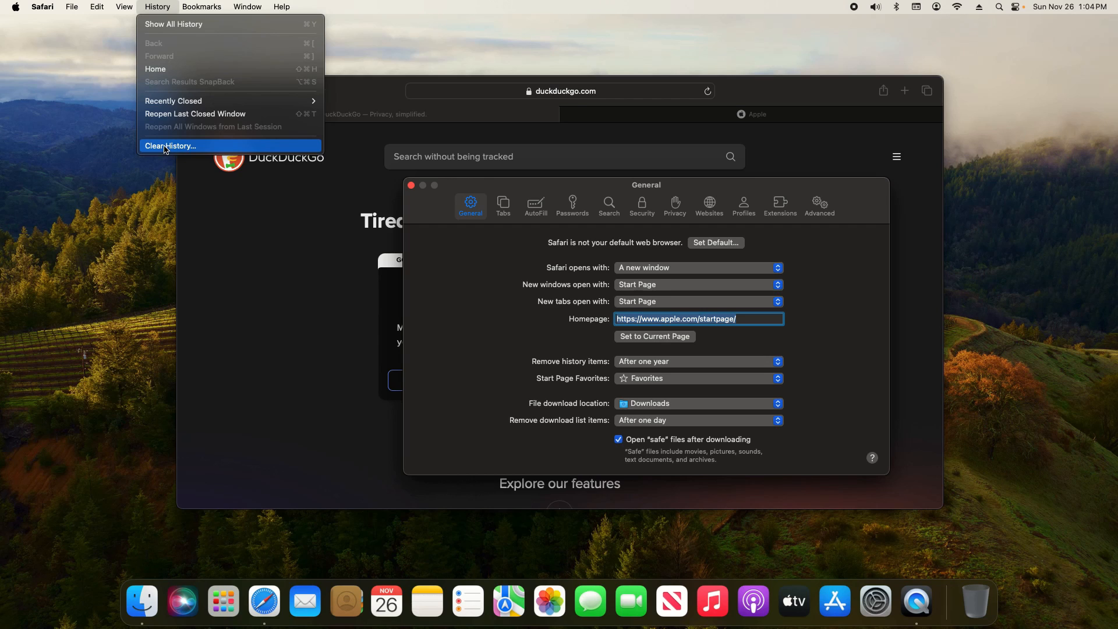
{"action": "left_click", "coordinate": [170, 146]}
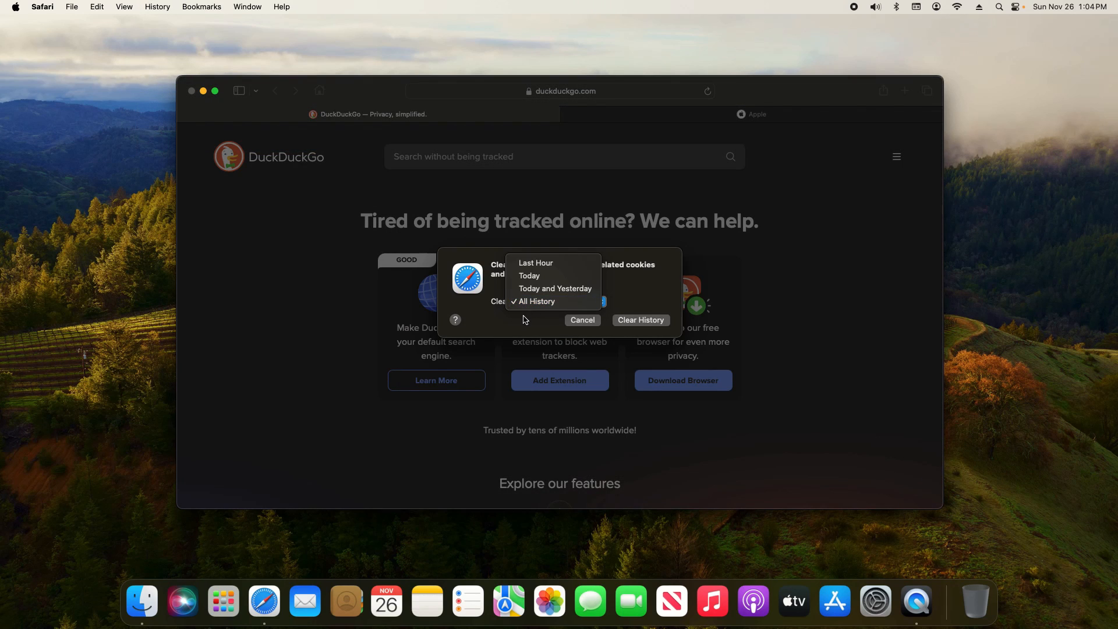
{"action": "left_click", "coordinate": [538, 301]}
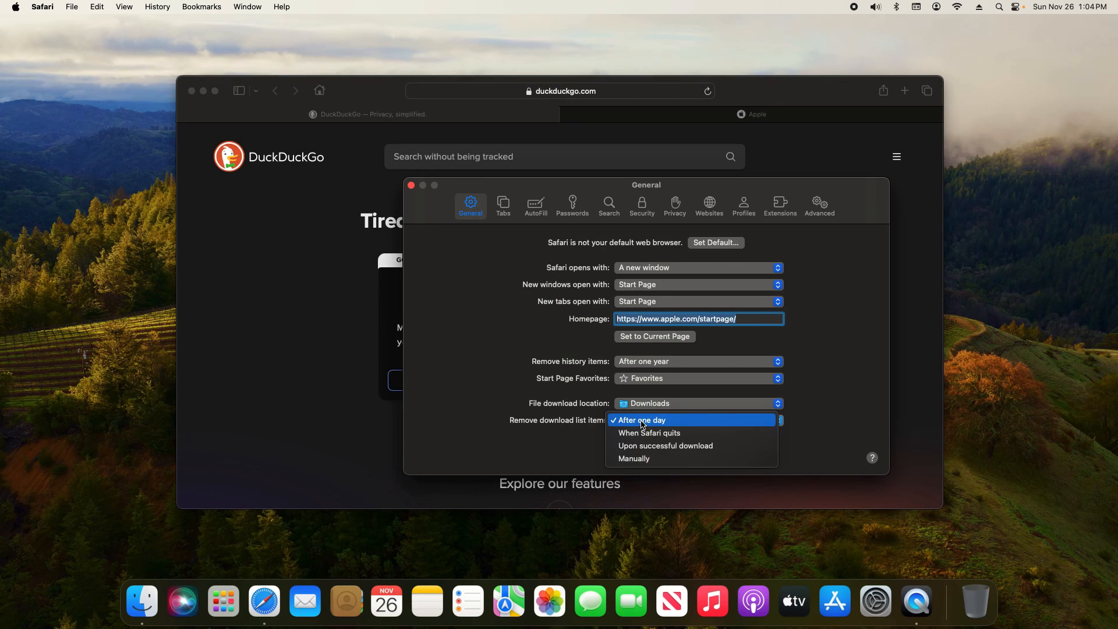
{"action": "left_click", "coordinate": [641, 420]}
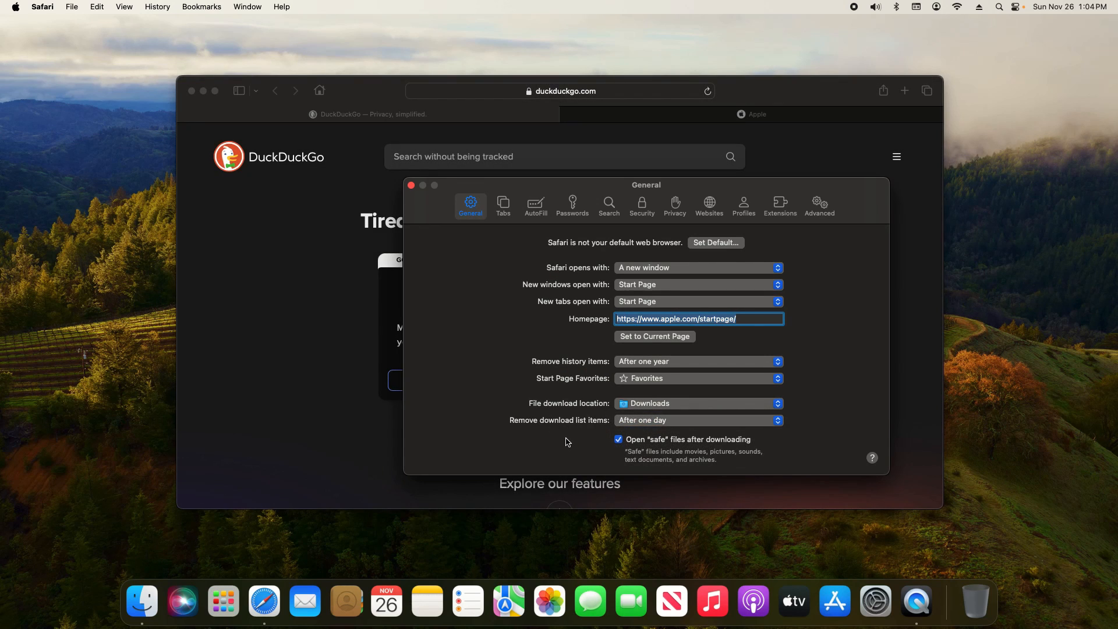
{"action": "mouse_move", "coordinate": [662, 454]}
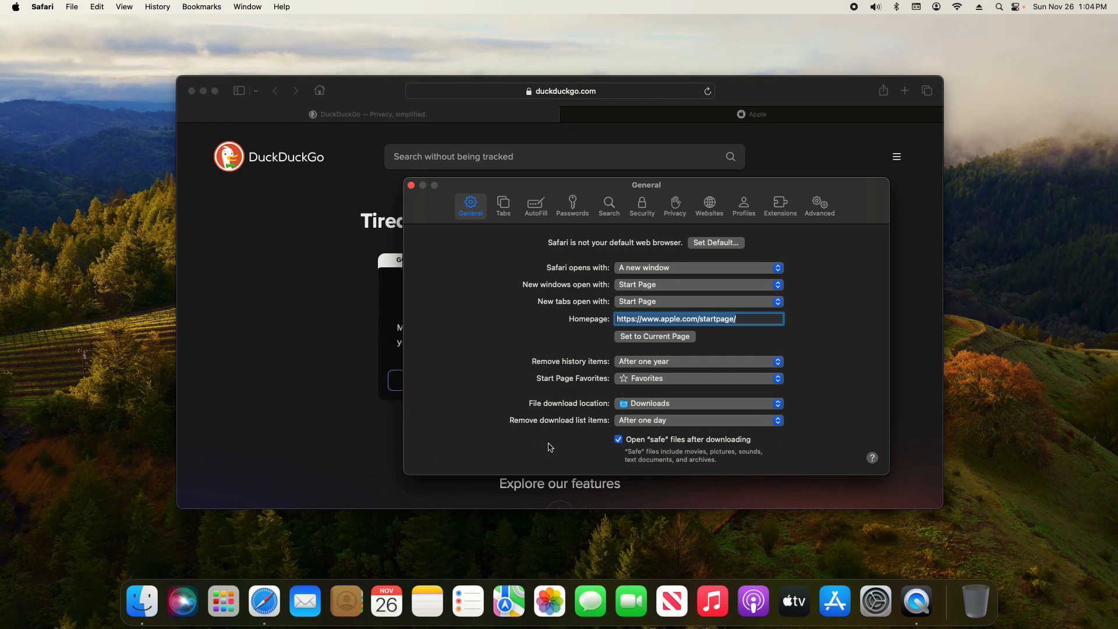
View Safari's Privacy Report expanded with Show More, highlighting the 30 days note
{"action": "left_click", "coordinate": [42, 7]}
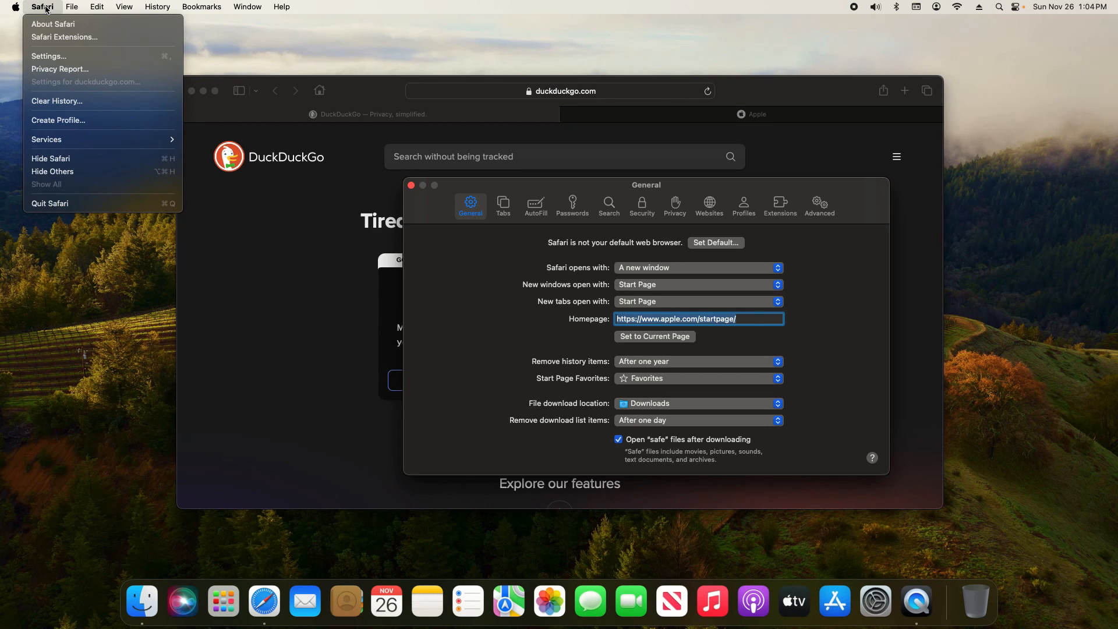
{"action": "mouse_move", "coordinate": [59, 69]}
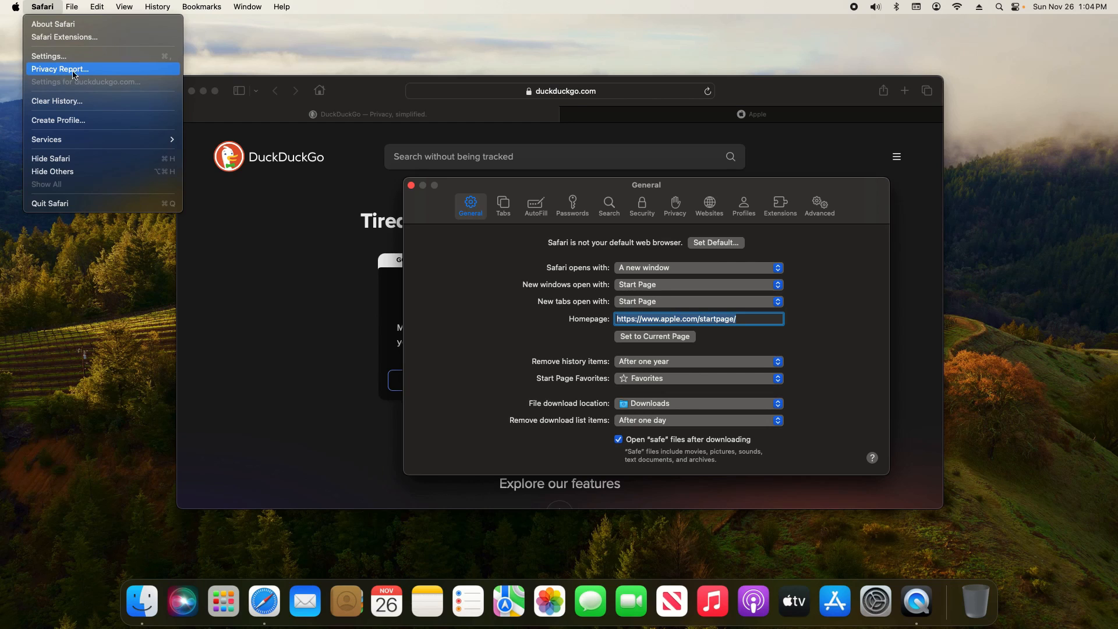
{"action": "left_click", "coordinate": [59, 69]}
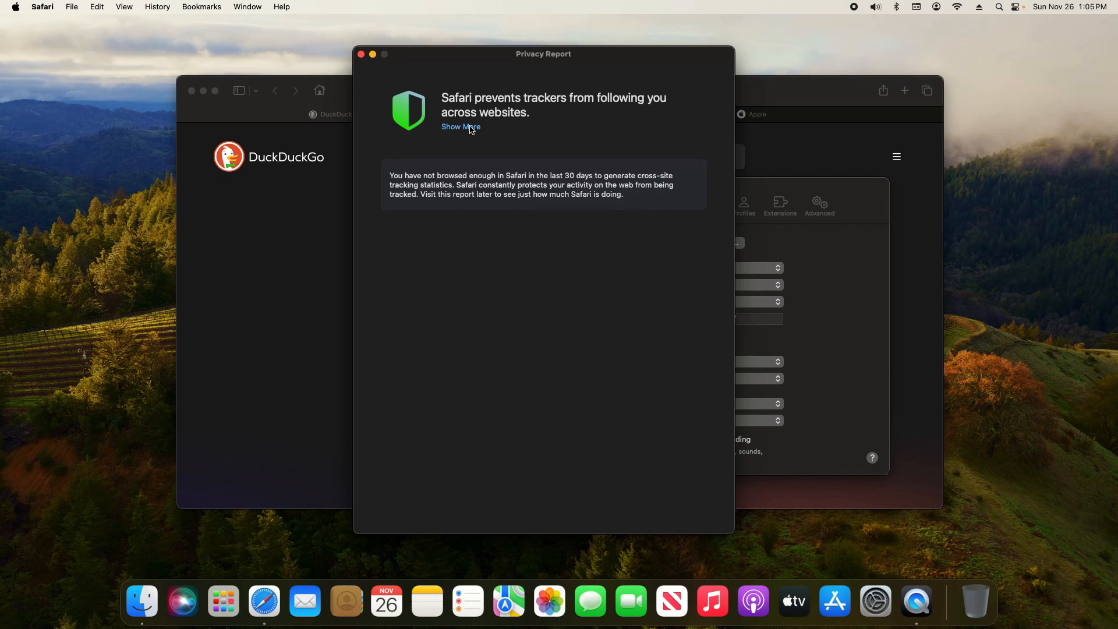
{"action": "left_click", "coordinate": [460, 127]}
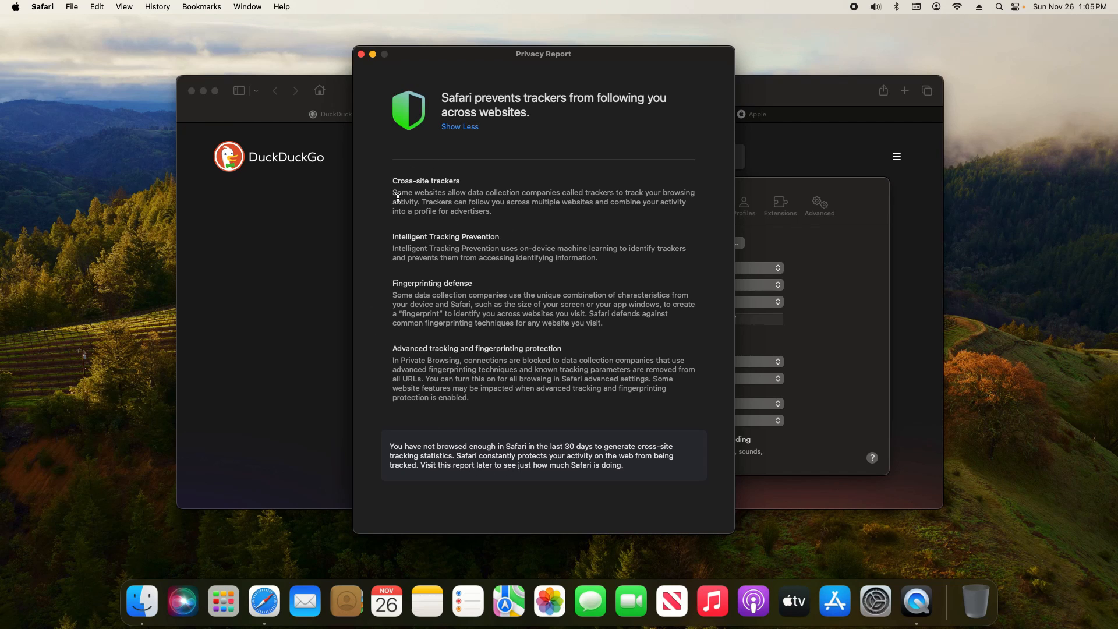
{"action": "mouse_move", "coordinate": [370, 277]}
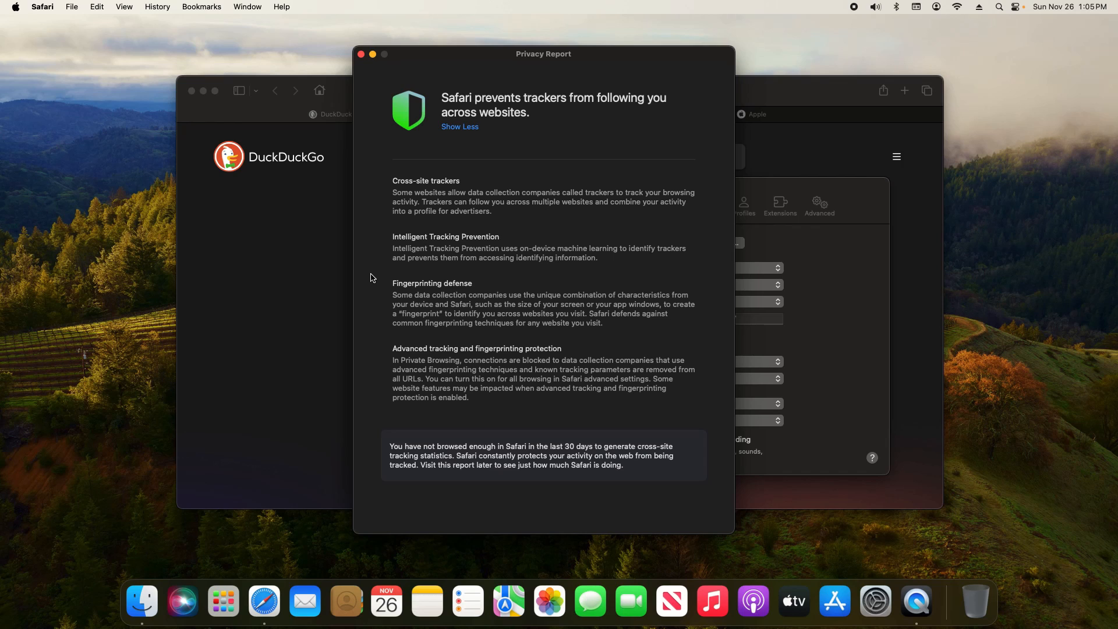
{"action": "double_click", "coordinate": [577, 446]}
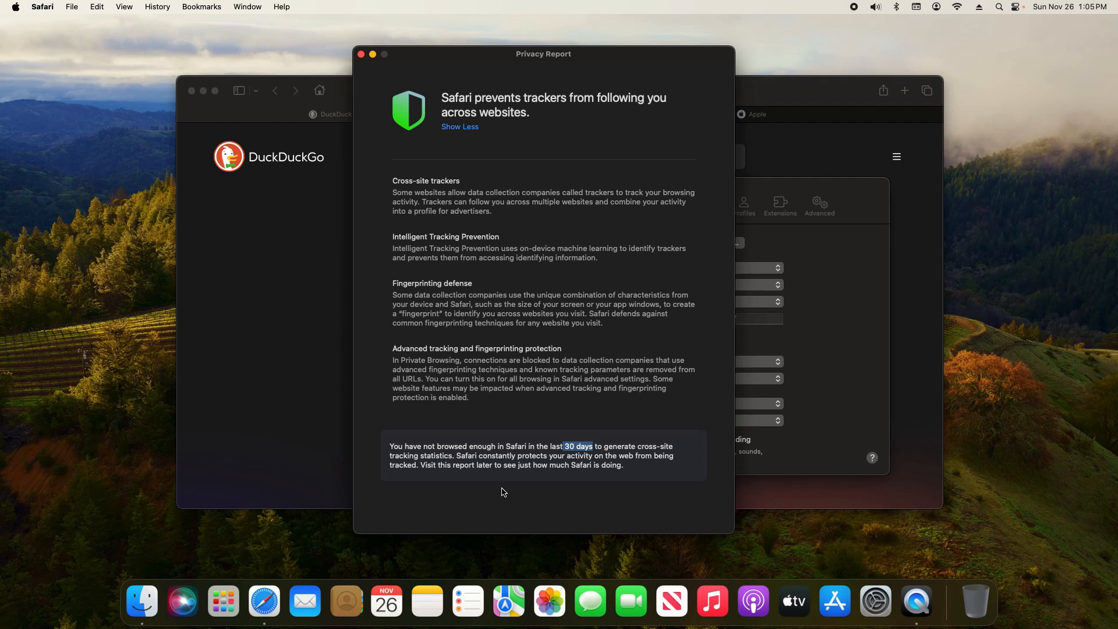
Close the Privacy Report and check DuckDuckGo's per-site tracker report via the shield icon
{"action": "left_click", "coordinate": [361, 55]}
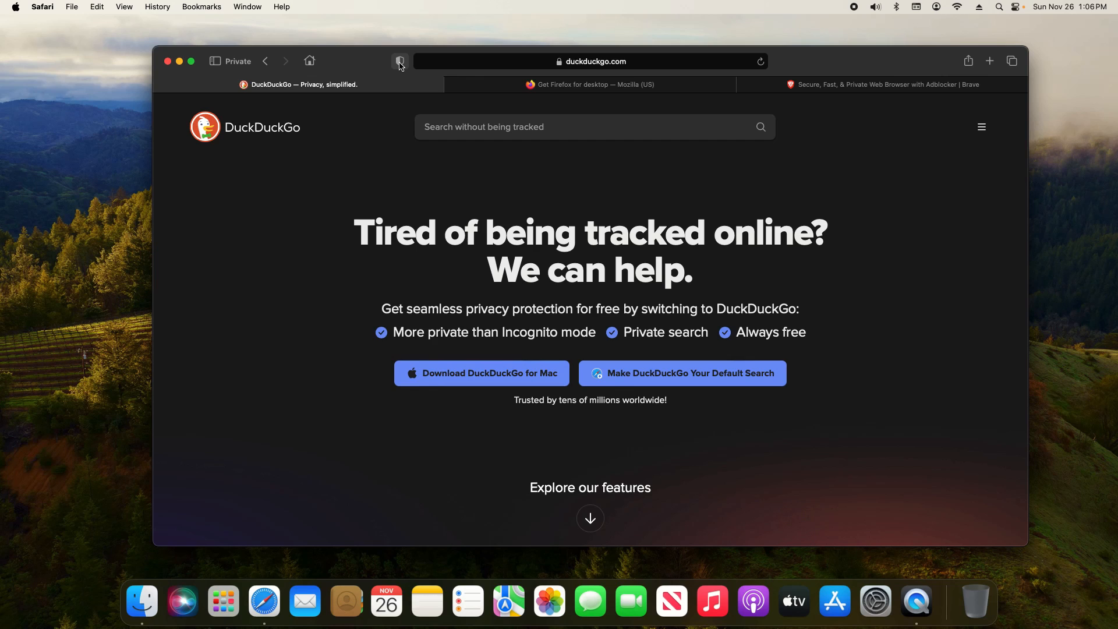
{"action": "left_click", "coordinate": [400, 61]}
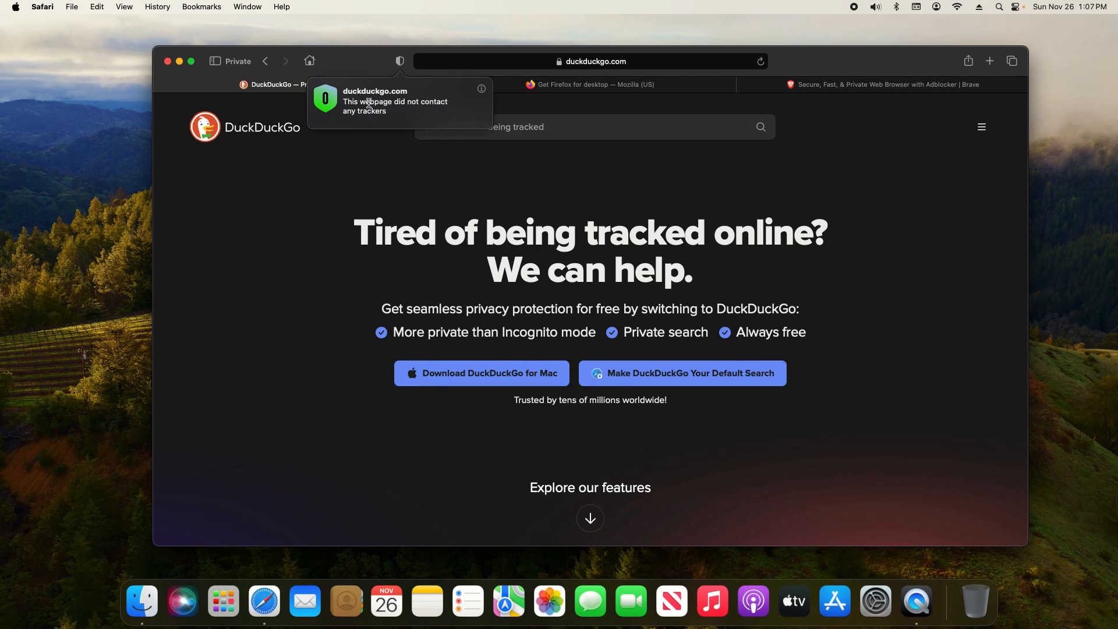
{"action": "mouse_move", "coordinate": [393, 108]}
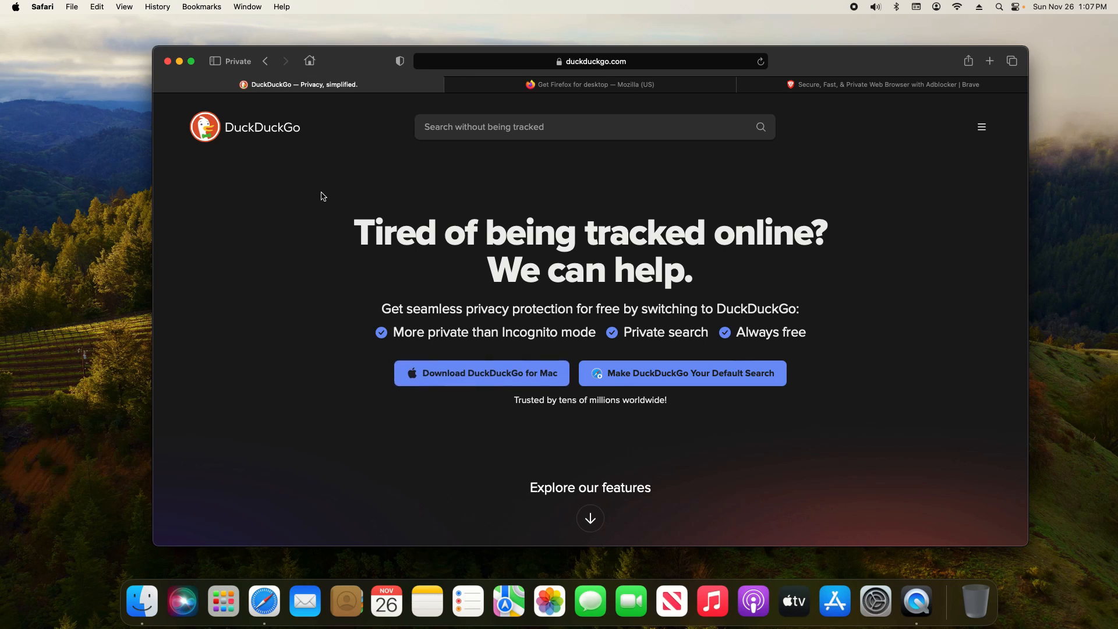
Switch to the Firefox for desktop page, then the Brave browser page
{"action": "left_click", "coordinate": [589, 83]}
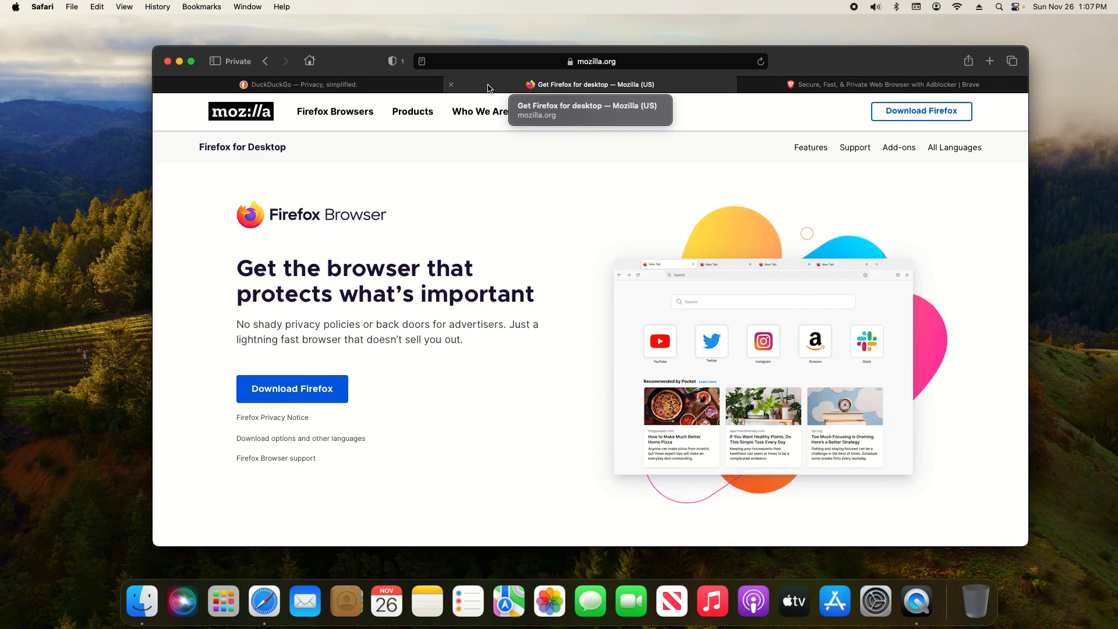
{"action": "mouse_move", "coordinate": [820, 87]}
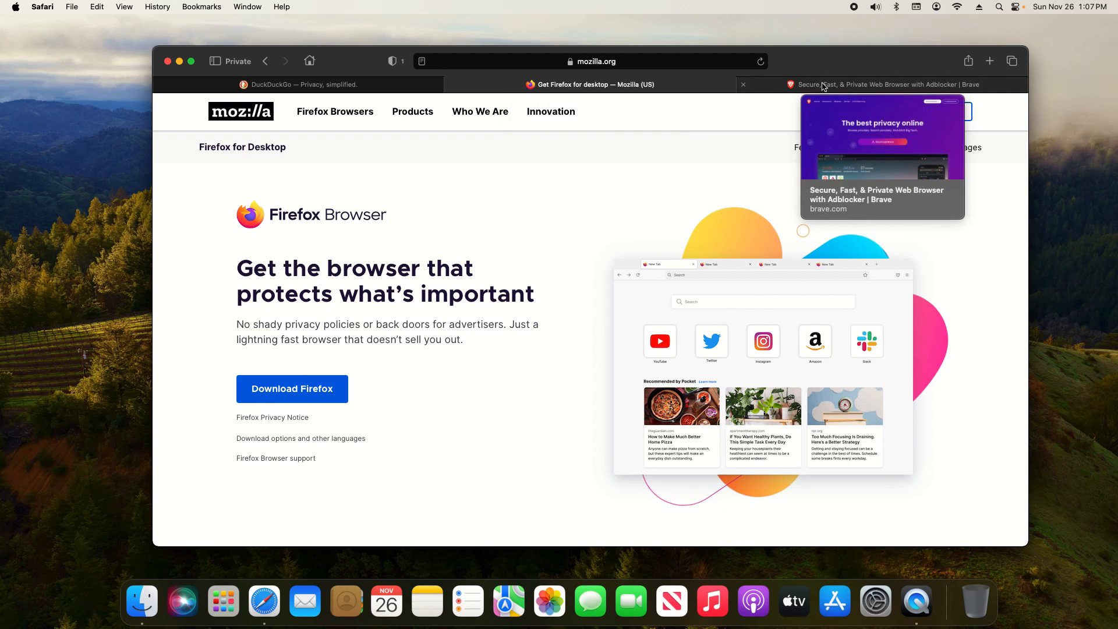
{"action": "left_click", "coordinate": [883, 84]}
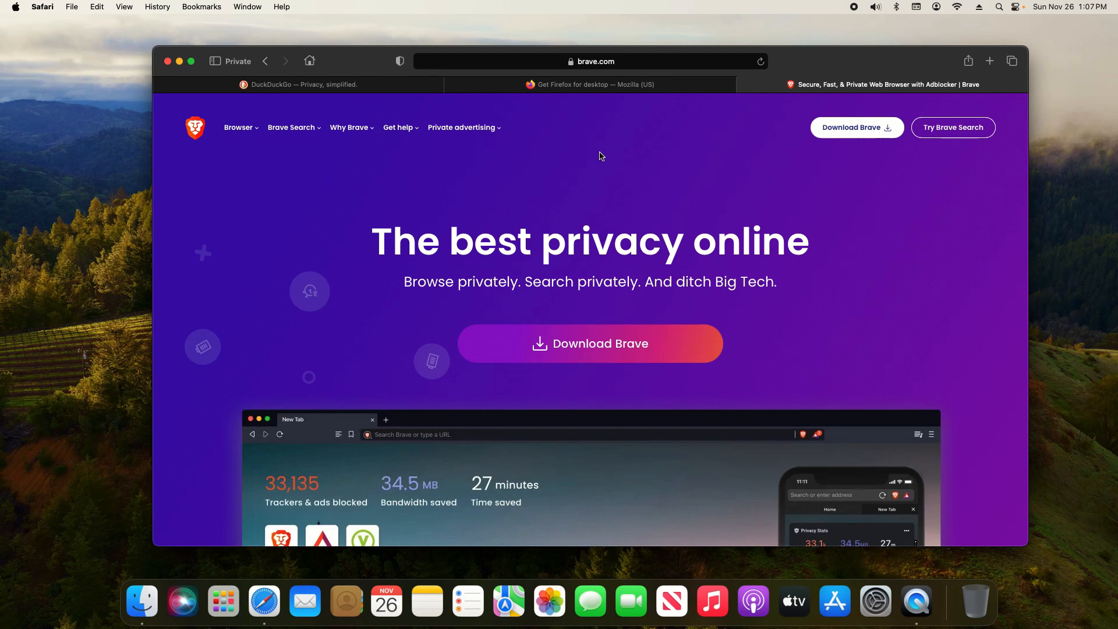